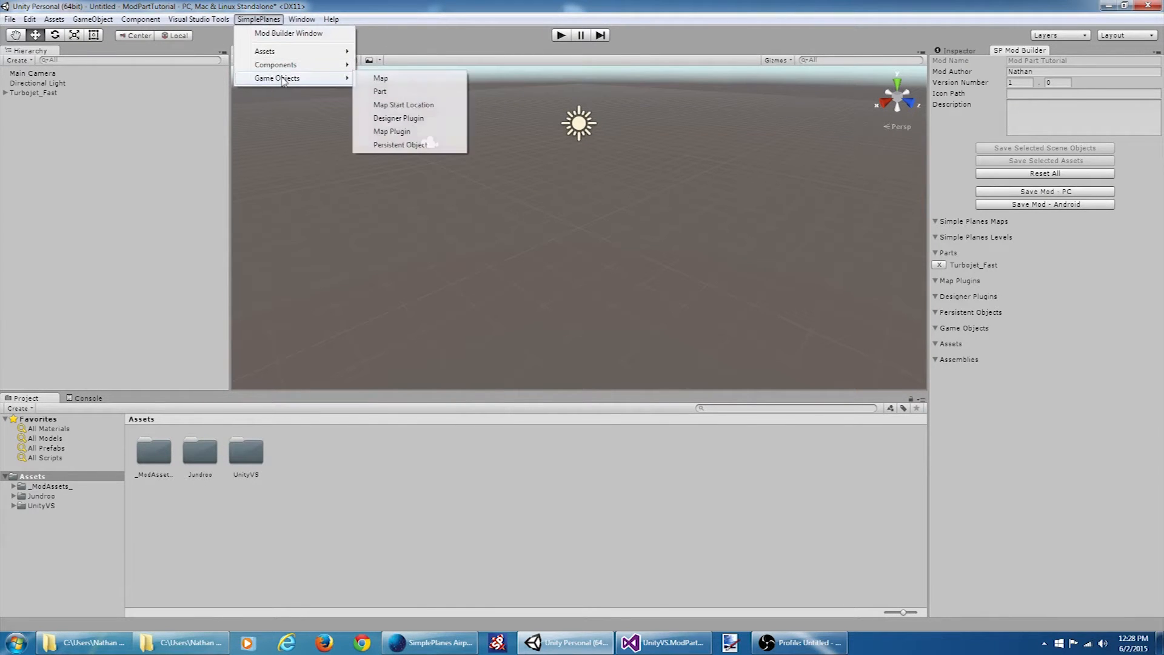
# Add a SimplePlanes Part object to the scene and rename it TrailEmitter.
pyautogui.click(379, 91)
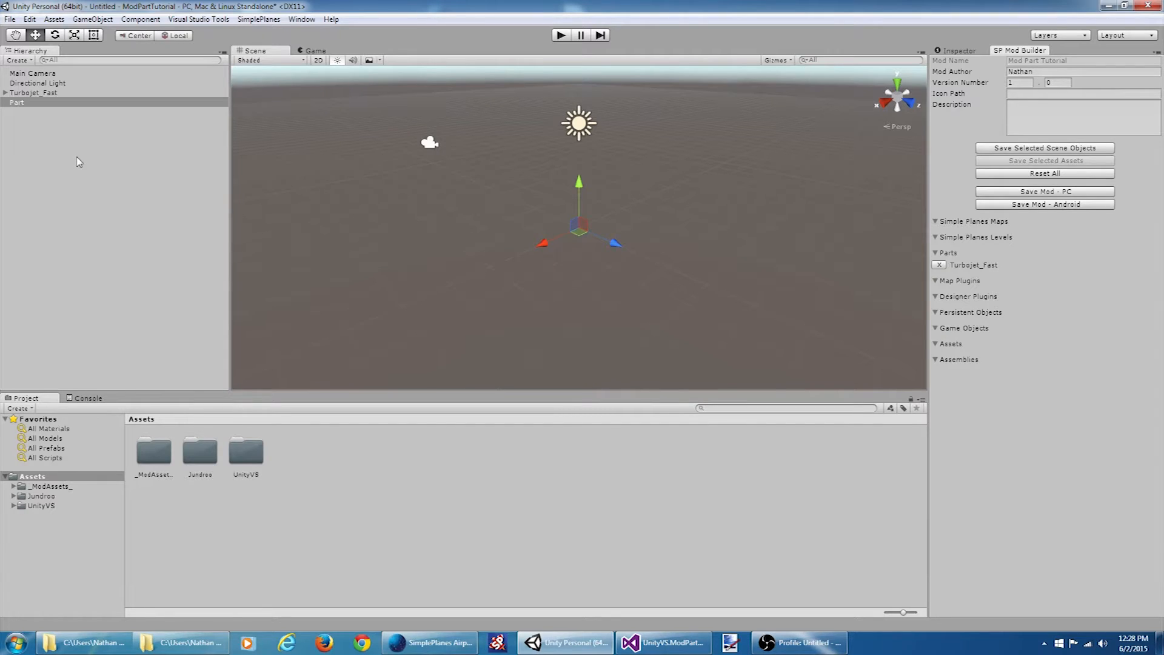
pyautogui.doubleClick(16, 102)
pyautogui.write('TrailEmitte')
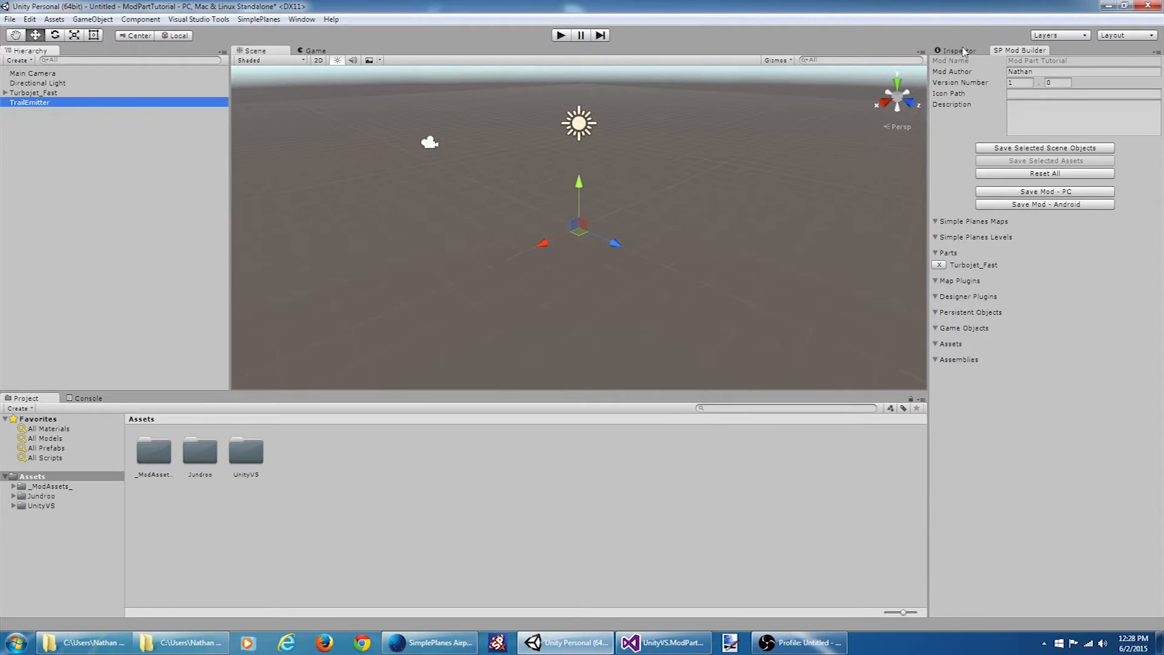
# Clone the VTOL Nozzle part into TrailEmitter and remove an inherited thrust/input modifier.
pyautogui.click(958, 50)
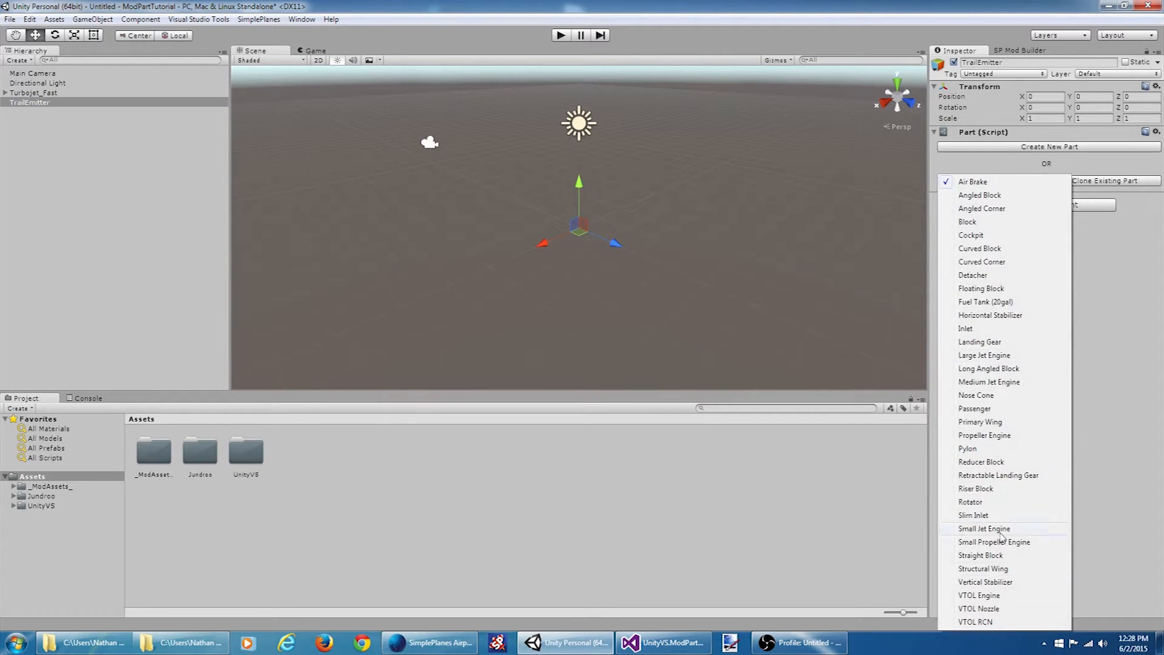
pyautogui.click(977, 607)
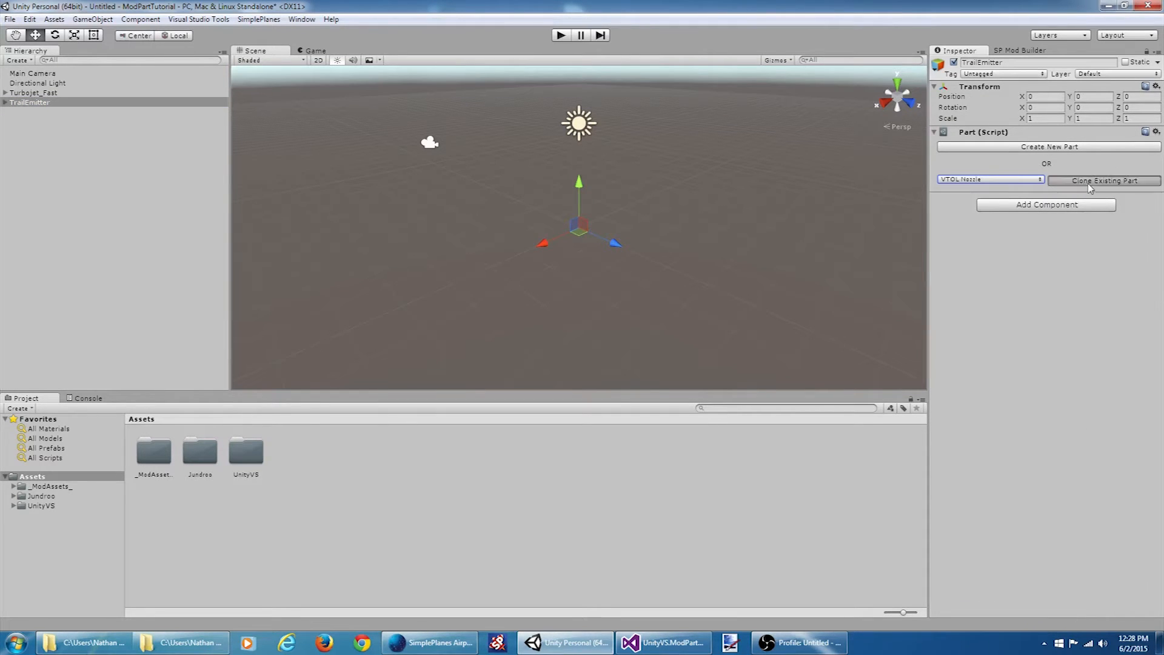
pyautogui.click(1103, 180)
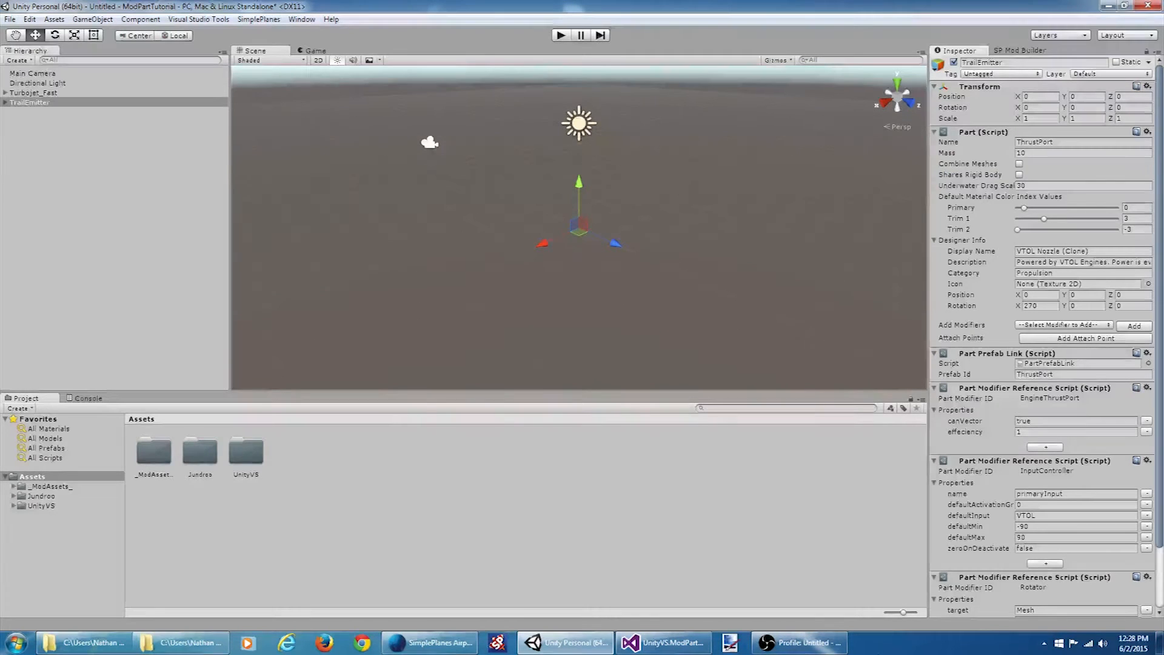
pyautogui.scroll(-3)
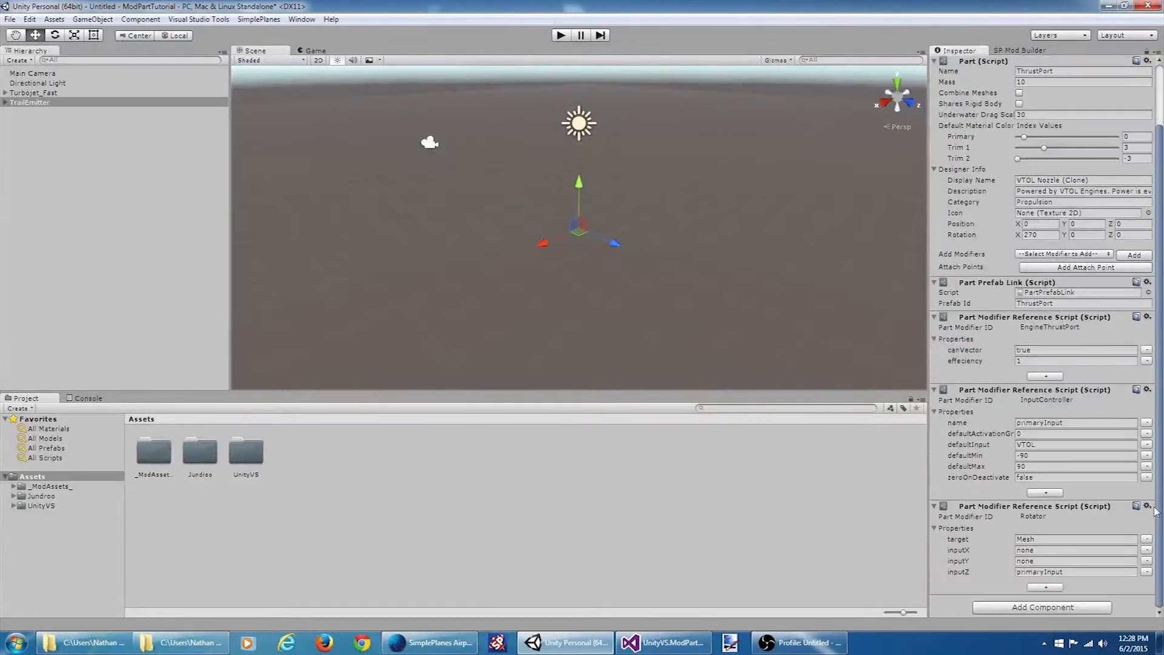
pyautogui.click(1147, 316)
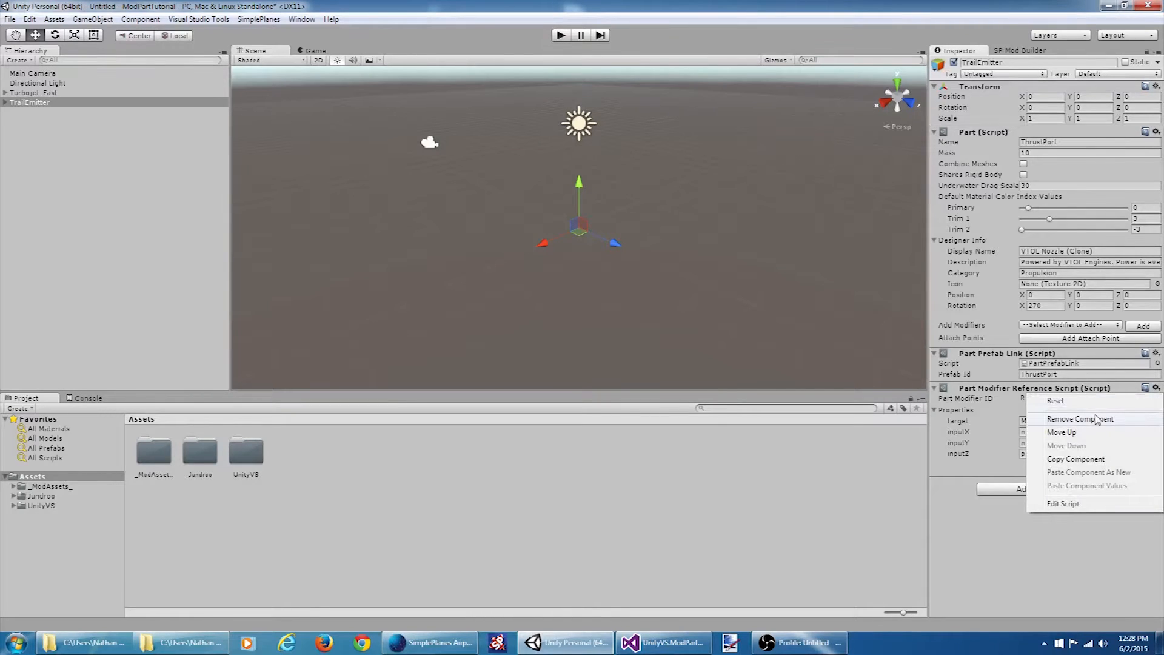
# Remove the Rotator modifier and set the part's description of a trail behind it and Gizmos category.
pyautogui.click(1079, 418)
pyautogui.write('Trail Emitter')
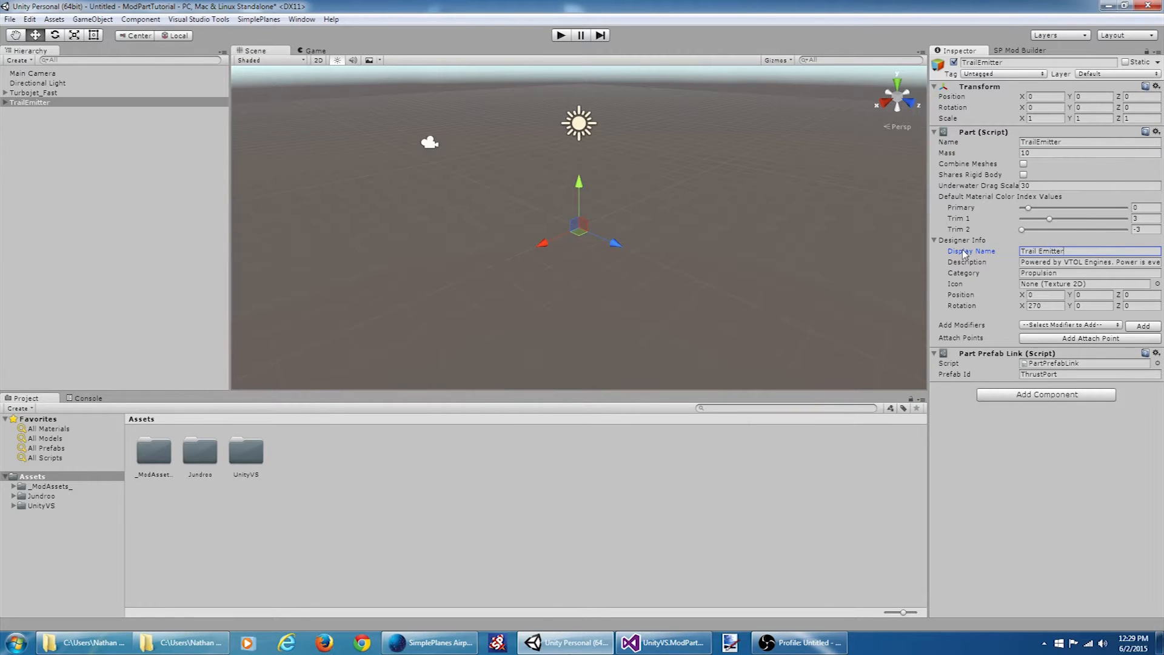
pyautogui.click(1087, 262)
pyautogui.write('A part that emits a colored trail')
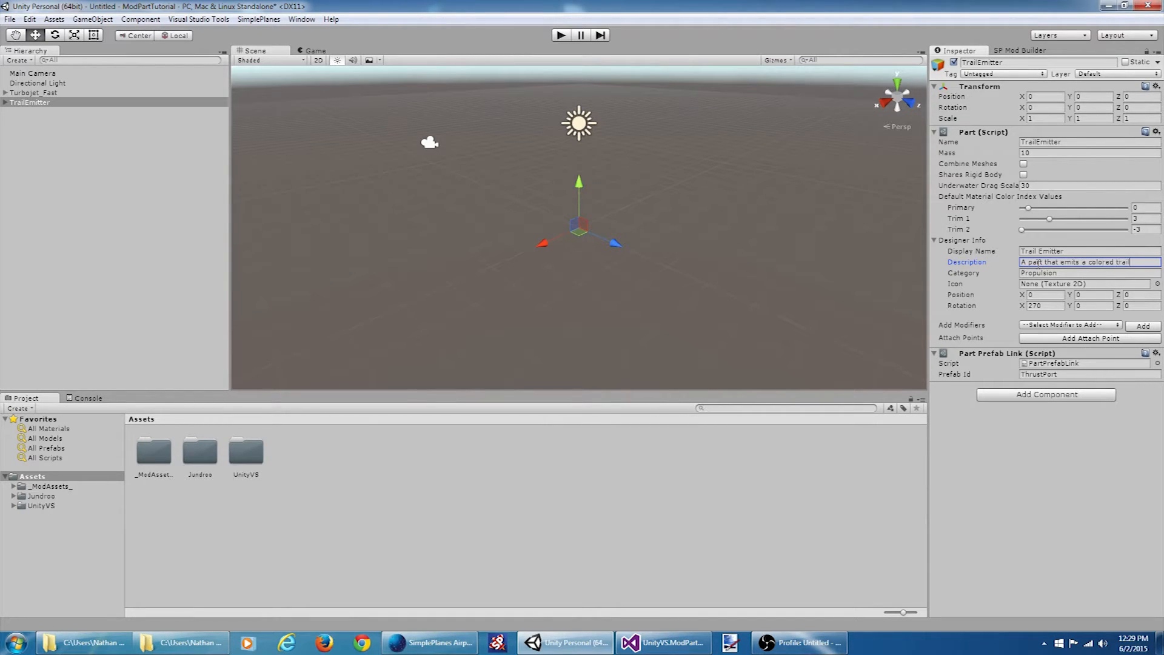
pyautogui.write('behined')
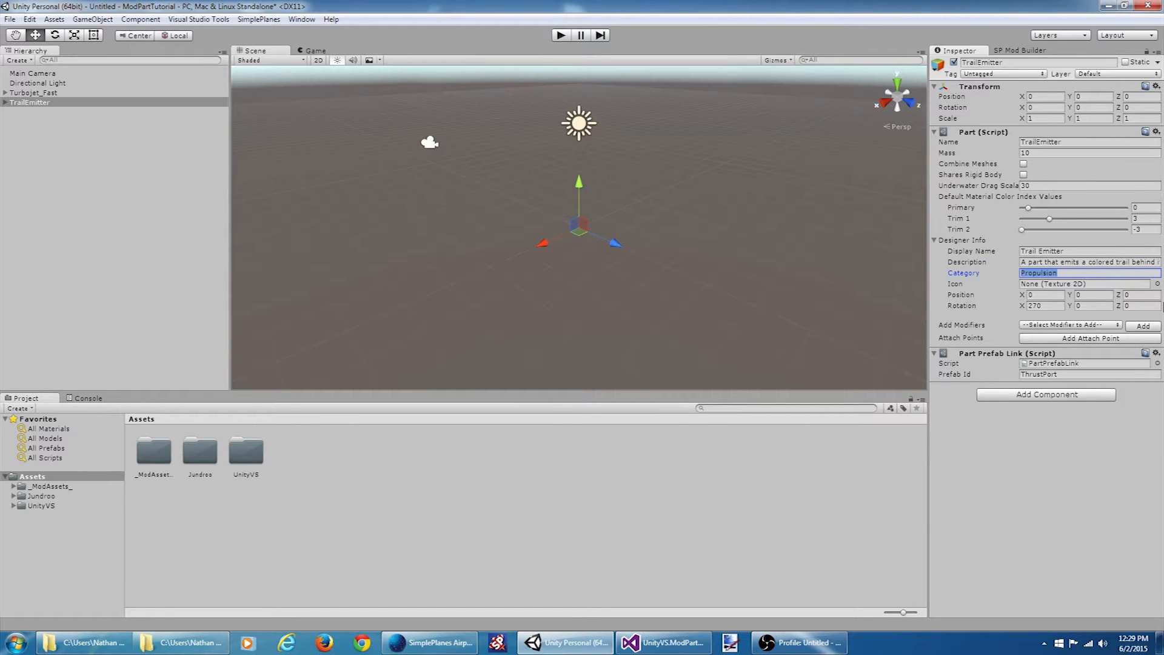
pyautogui.write('Gizmos')
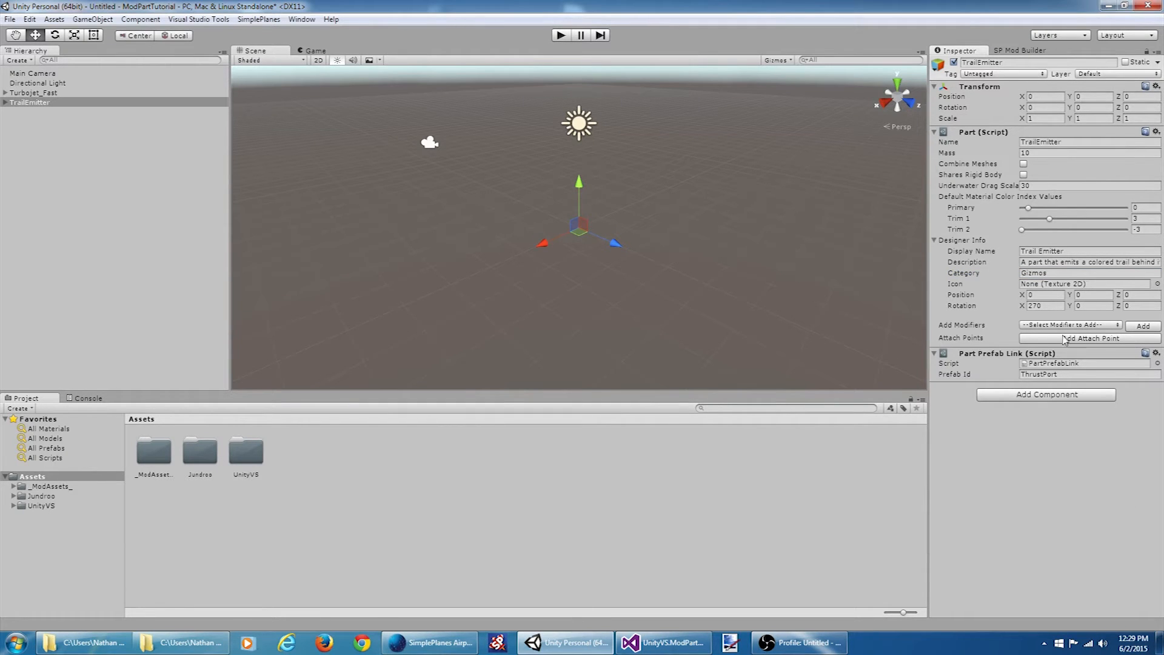
# Choose Create New in Add Modifiers to start a new modifier script.
pyautogui.click(1069, 325)
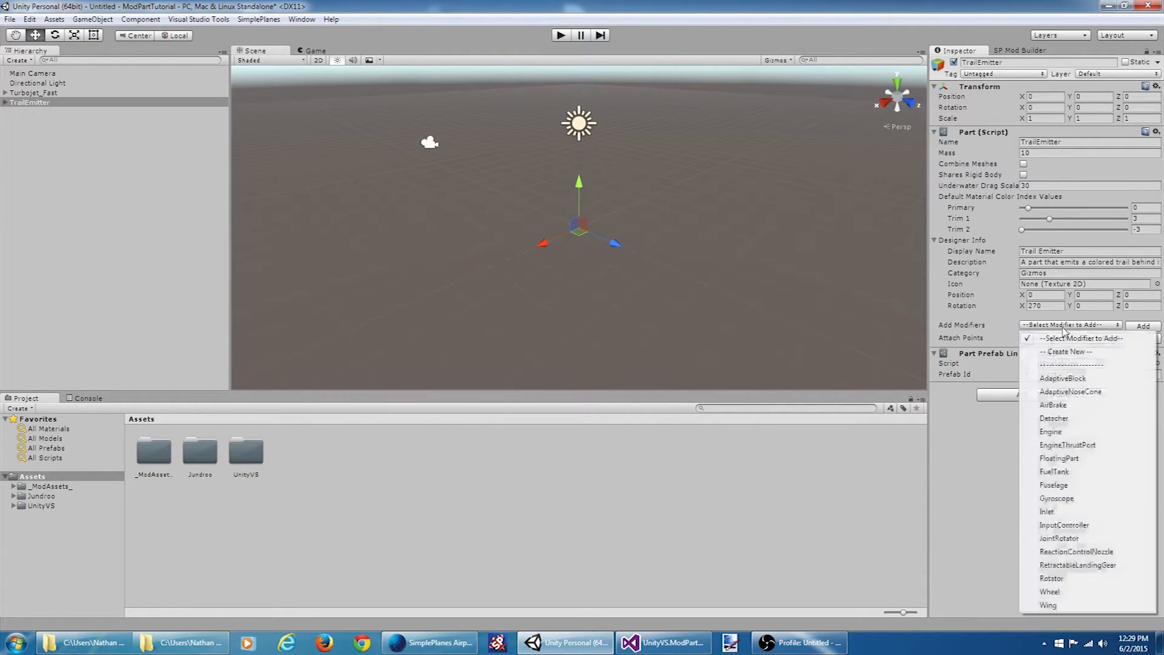
pyautogui.click(1064, 351)
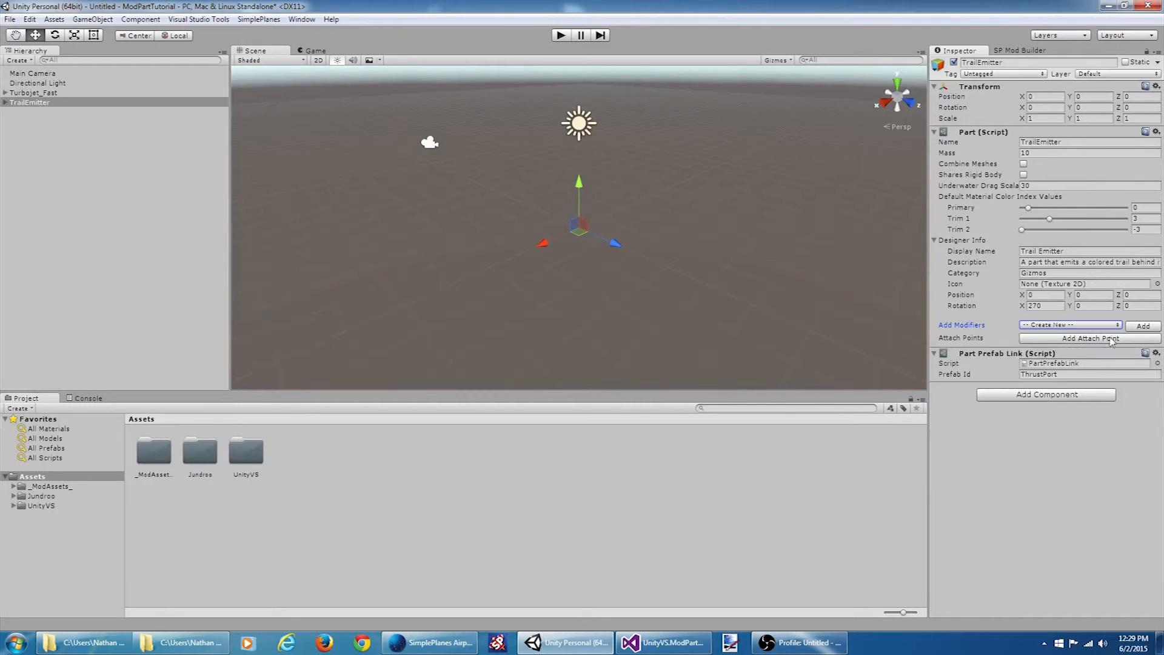
pyautogui.click(1142, 327)
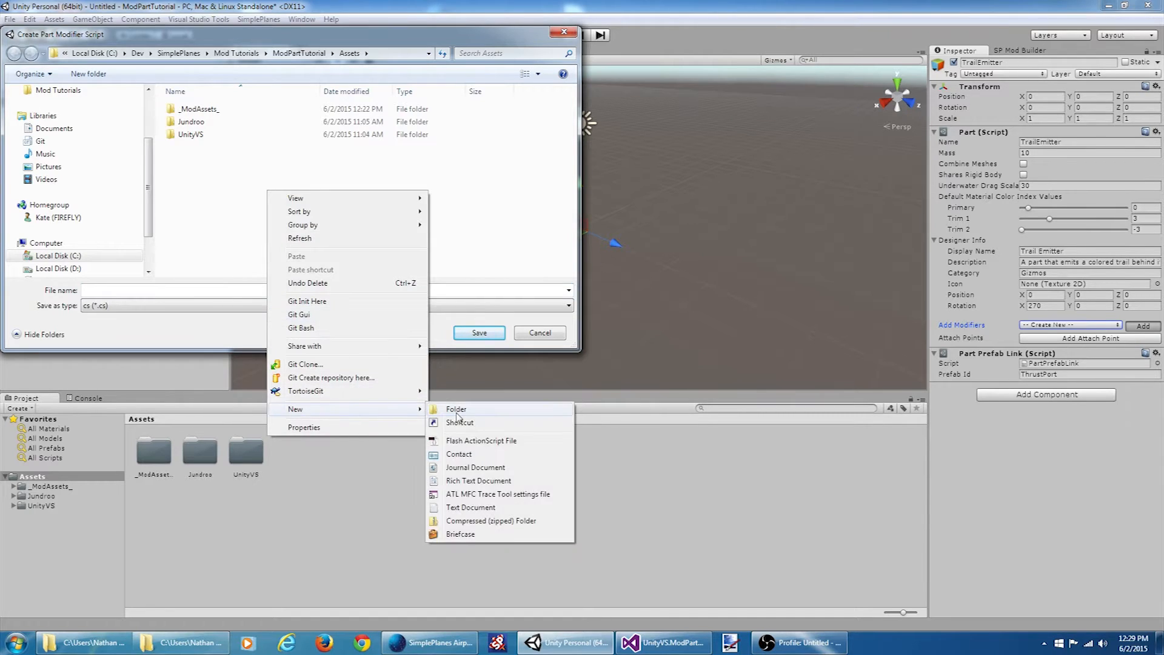
# Create a Parts folder under Assets and save the script there as TrailEmitter.
pyautogui.click(456, 409)
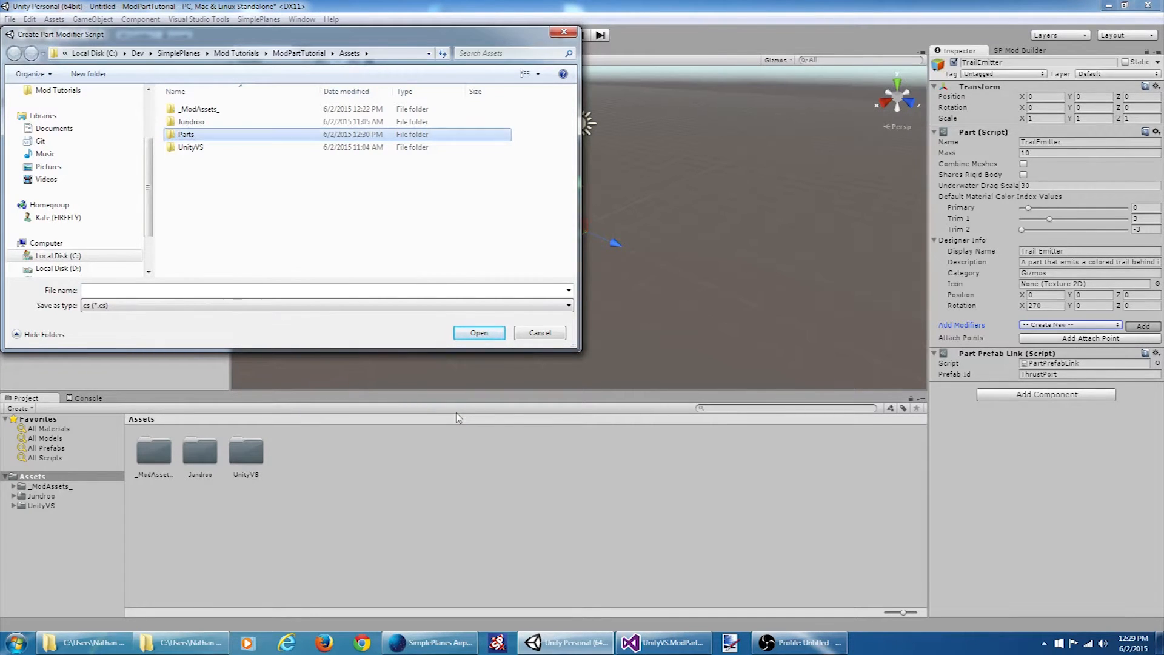
pyautogui.doubleClick(185, 135)
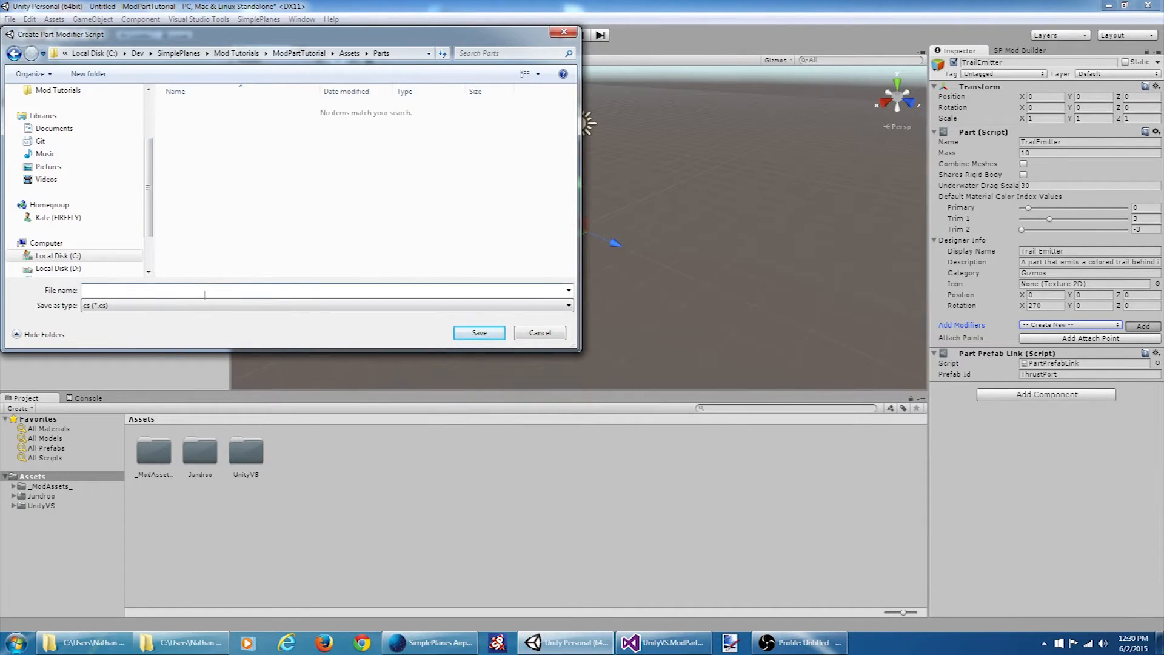
pyautogui.write('TrailEmitter')
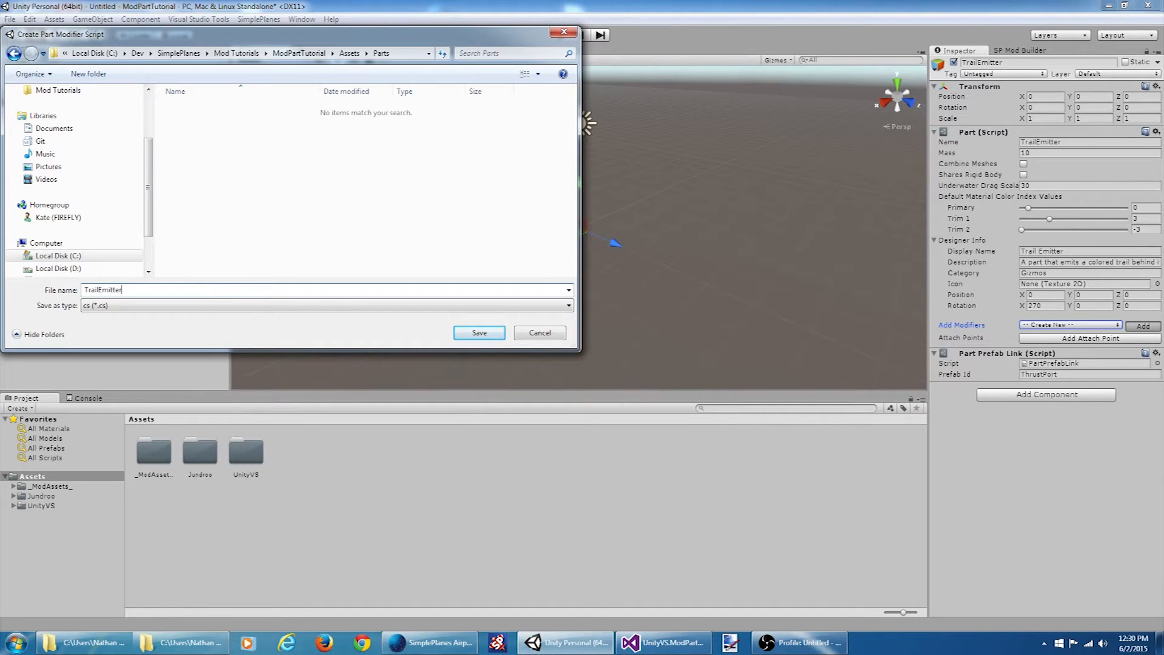
pyautogui.click(479, 332)
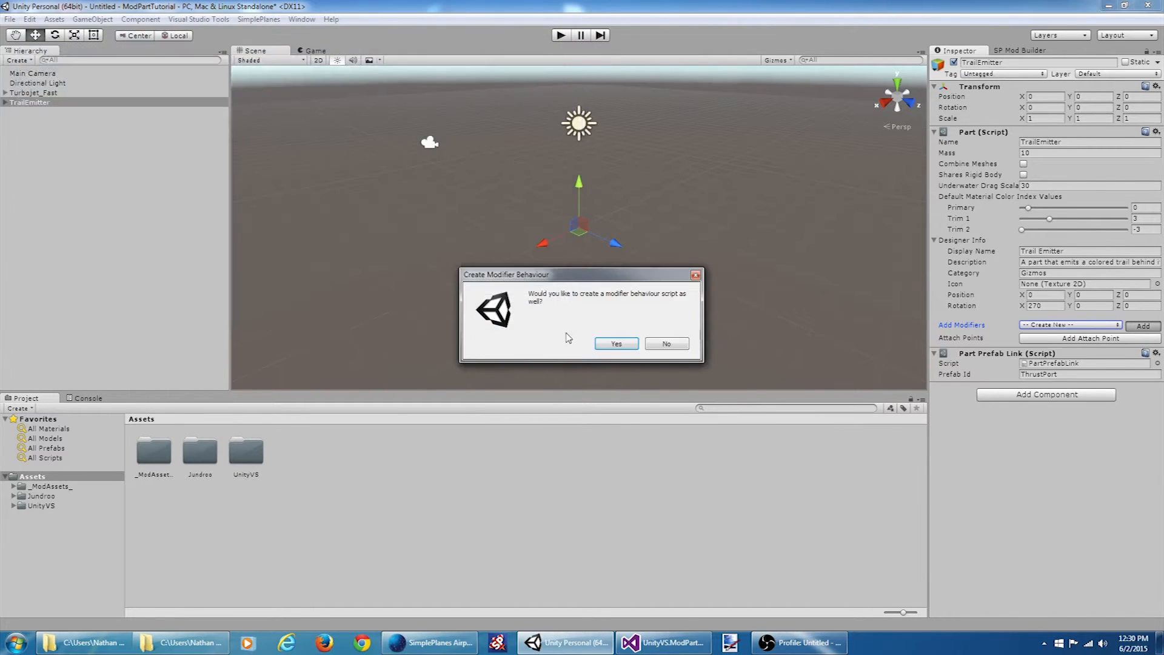
# Confirm creating the modifier behaviour script and attach the Trail Emitter Modifier to the part.
pyautogui.click(615, 343)
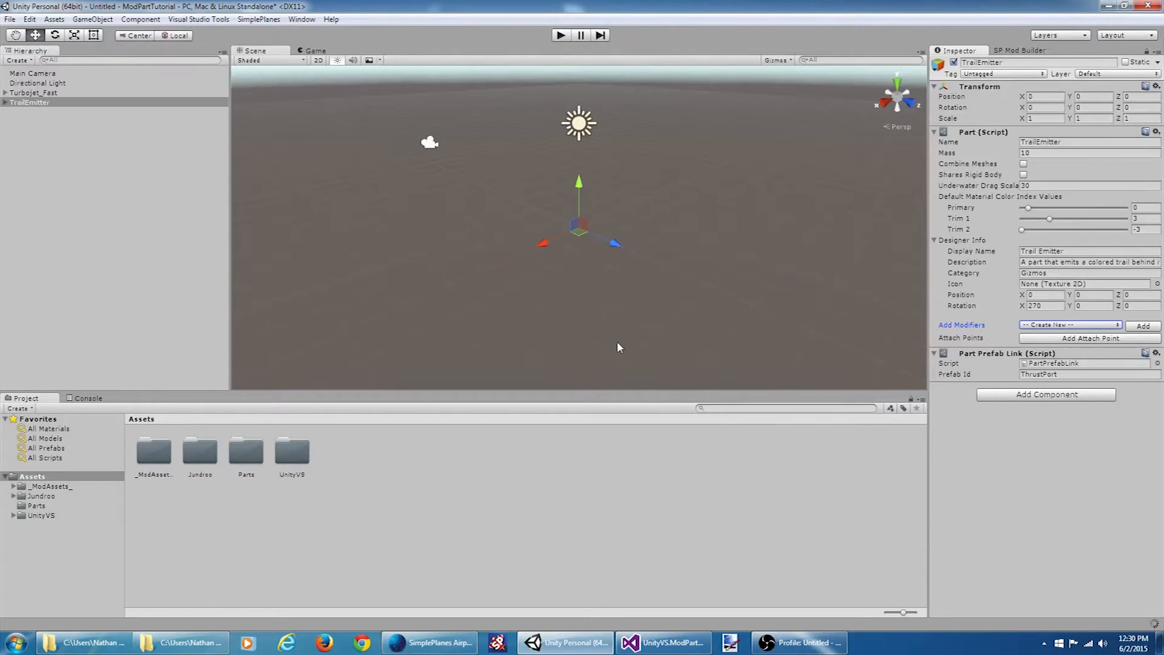
pyautogui.click(1142, 325)
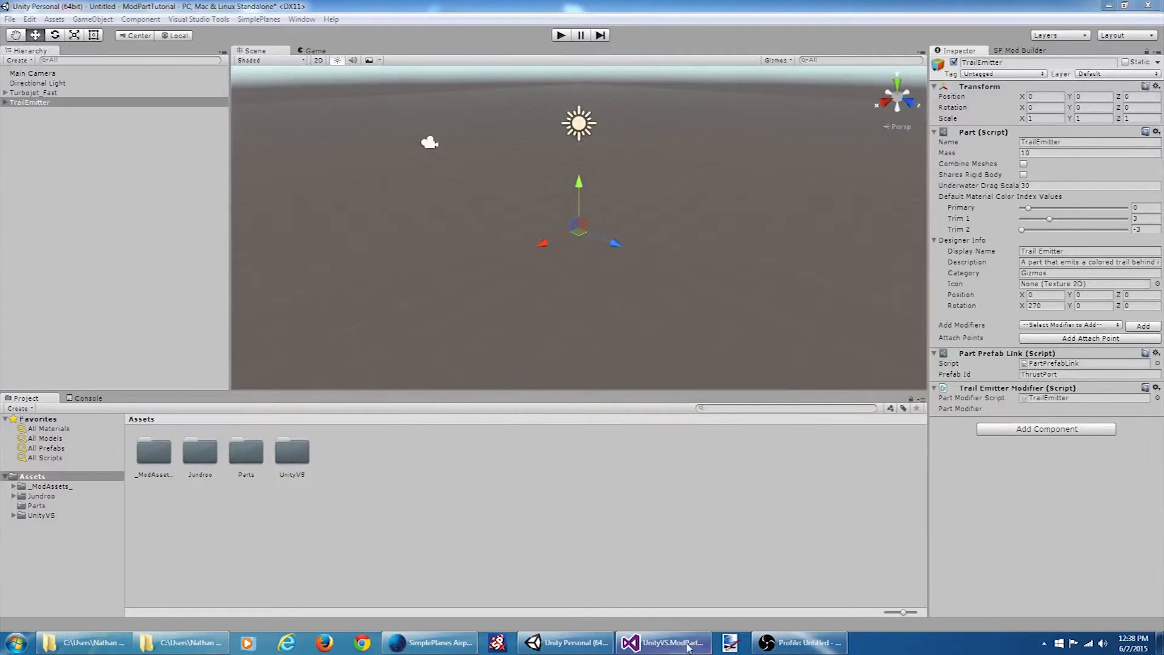
# Switch to Visual Studio, review the TrailEmitterModifier script and go to the TrailEmitter script.
pyautogui.click(661, 643)
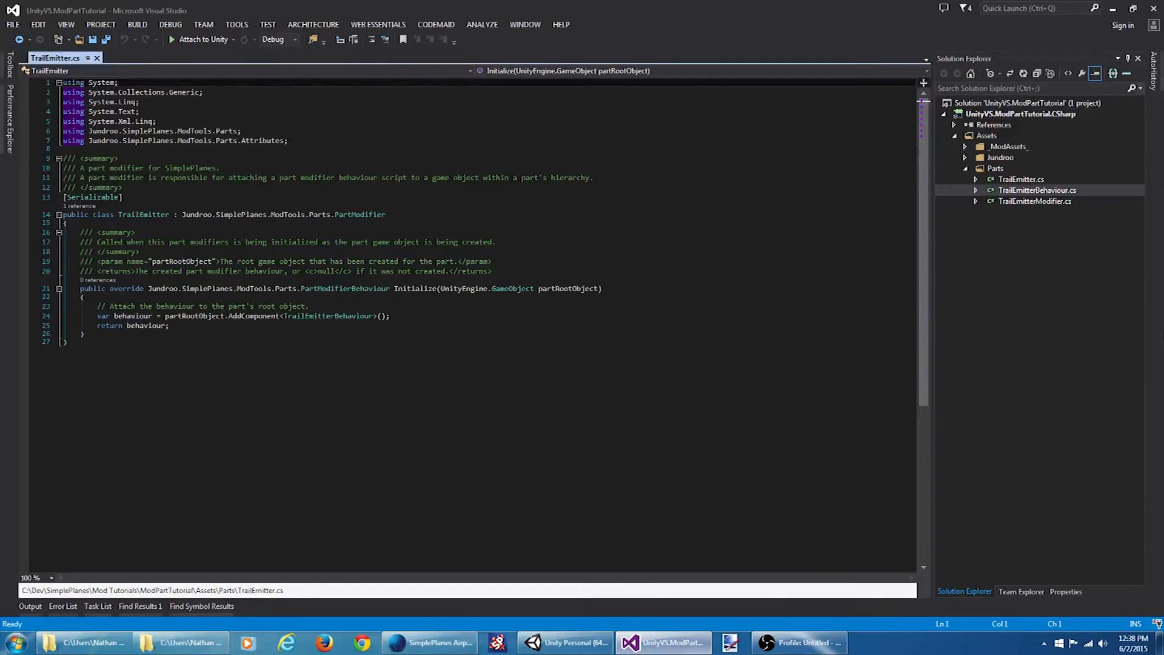
pyautogui.click(1036, 191)
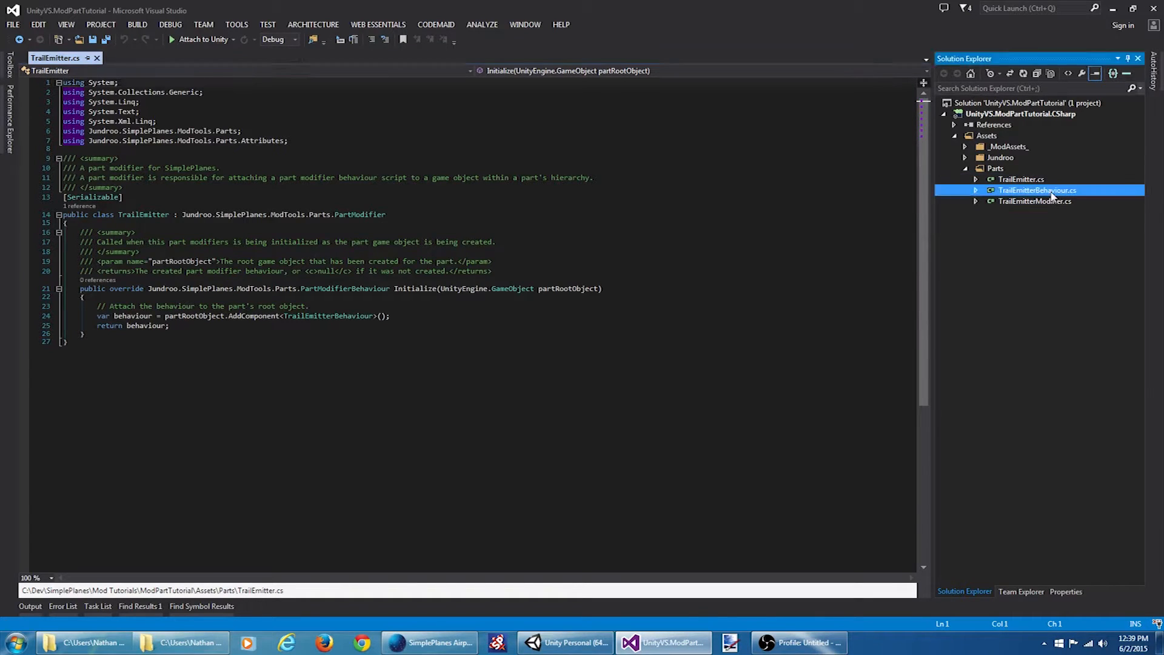
pyautogui.doubleClick(1035, 200)
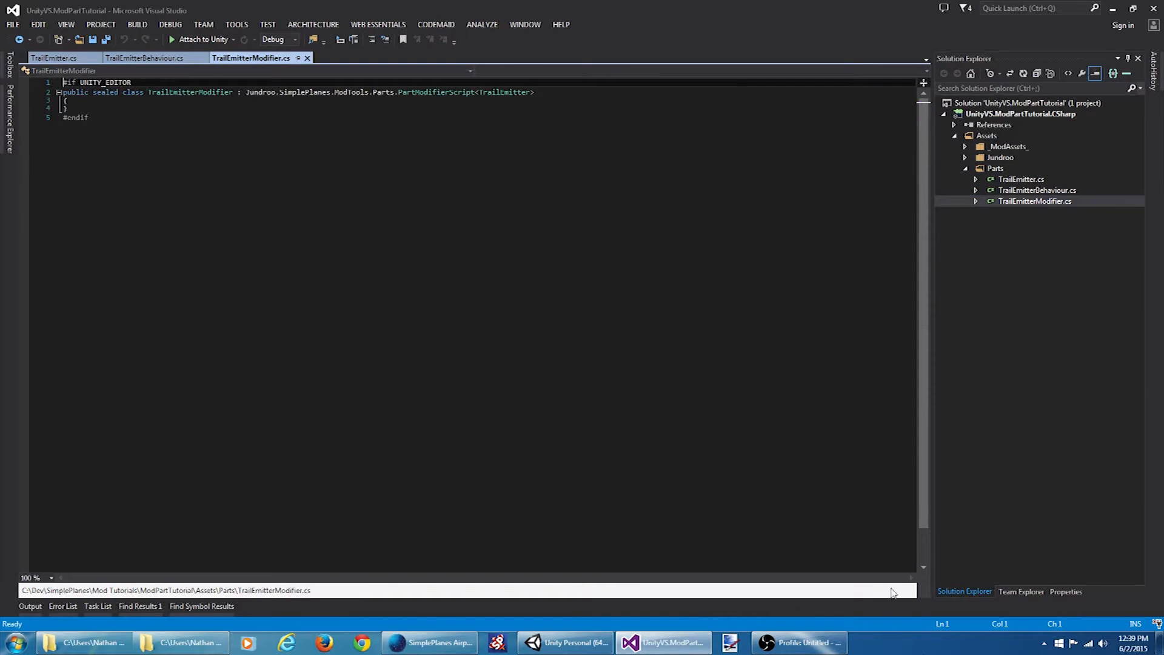
pyautogui.moveTo(493, 91)
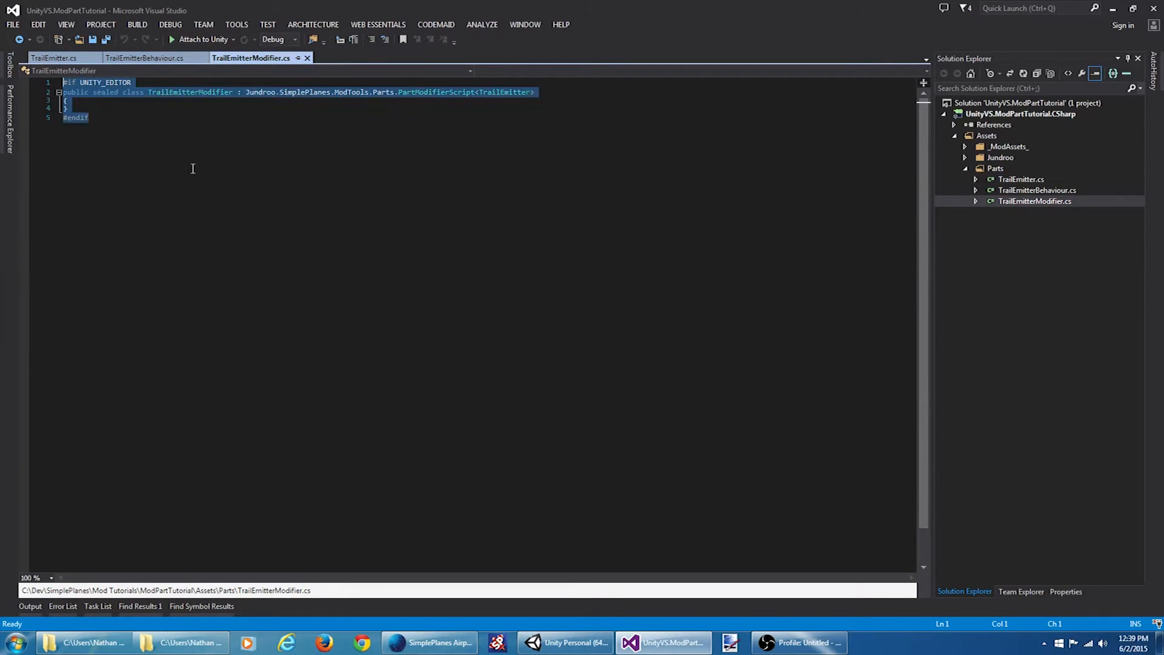
pyautogui.click(144, 58)
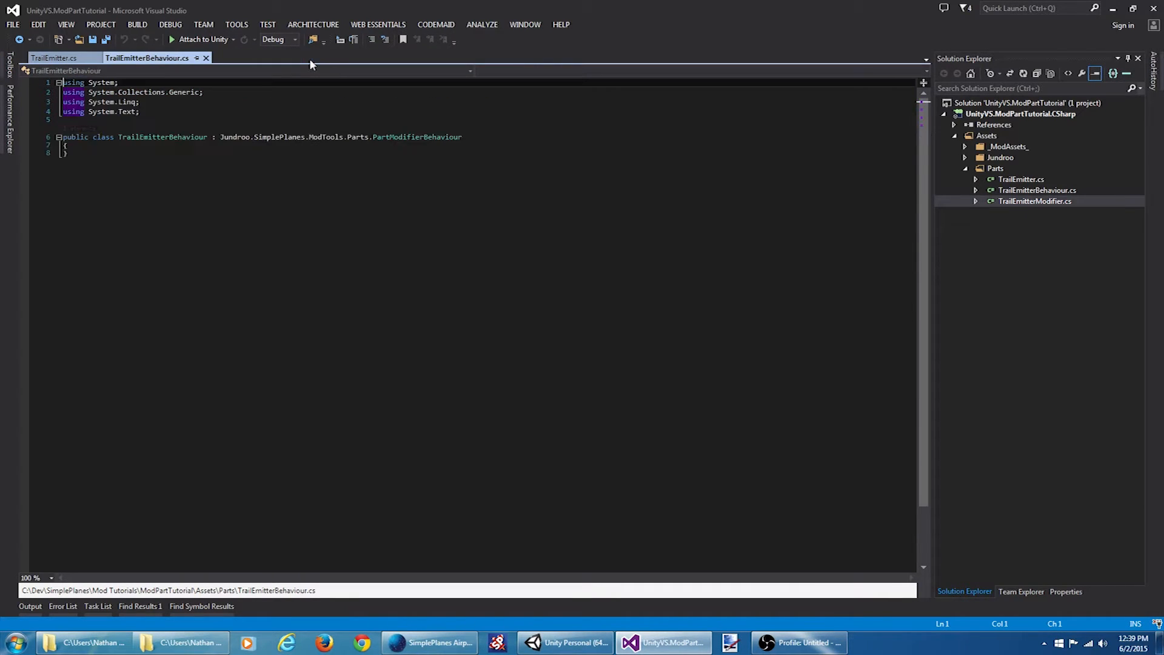
pyautogui.click(54, 58)
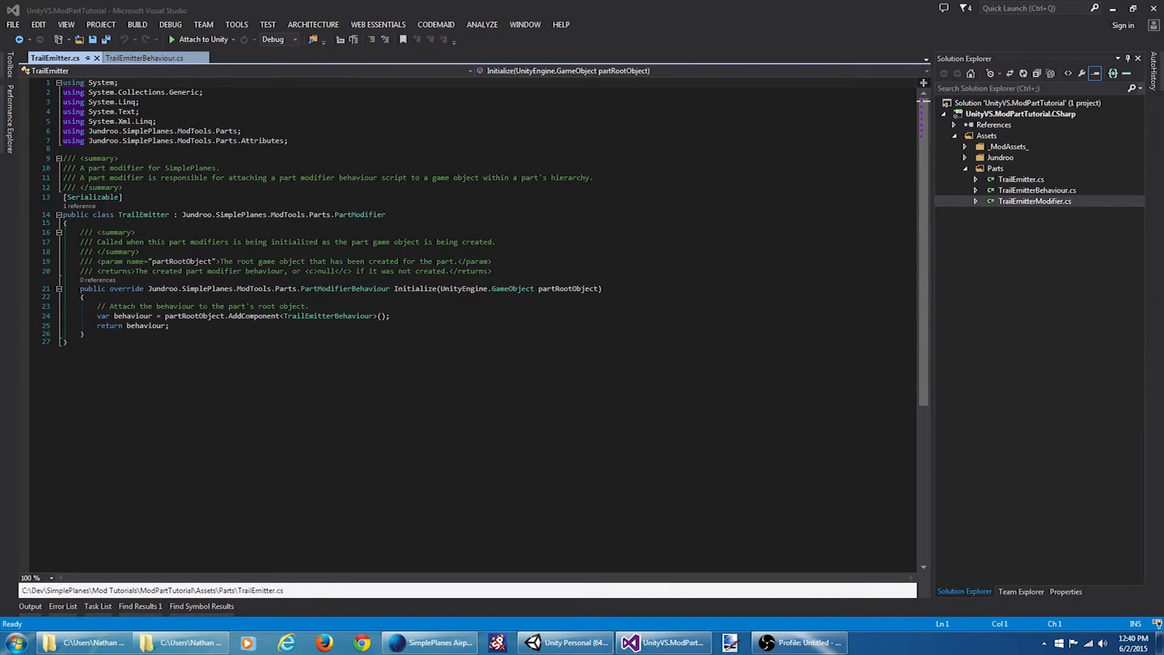
# Write TrailEmitter's Initialize adding TrailEmitterBehaviour, then move to the empty behaviour script.
pyautogui.click(147, 58)
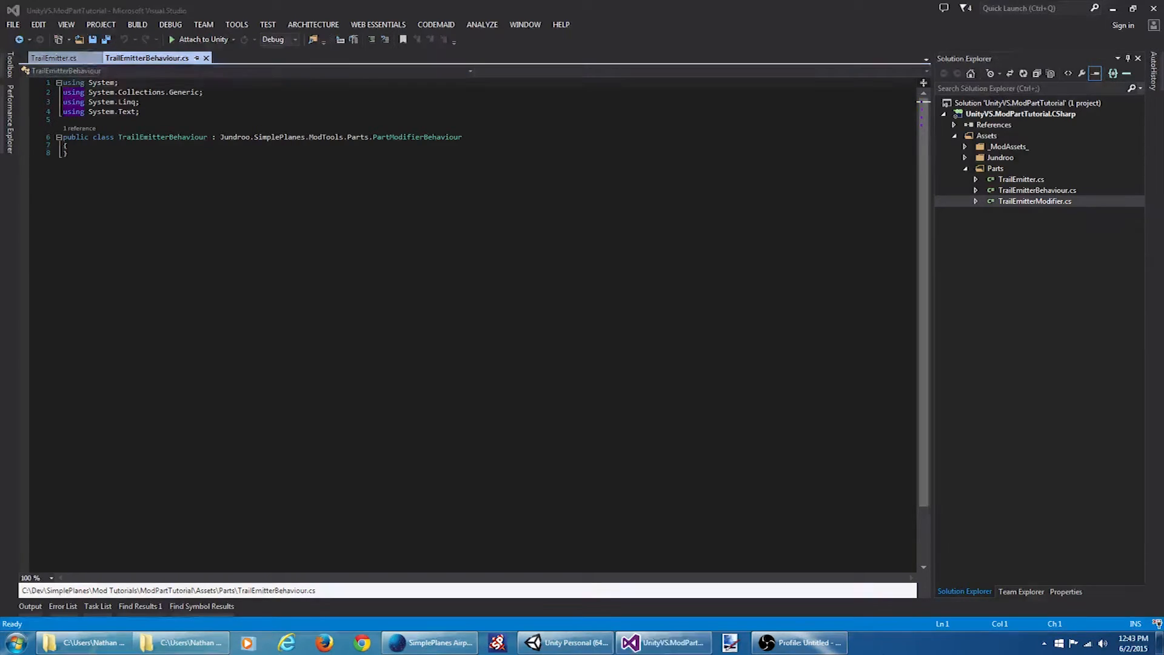
pyautogui.click(53, 58)
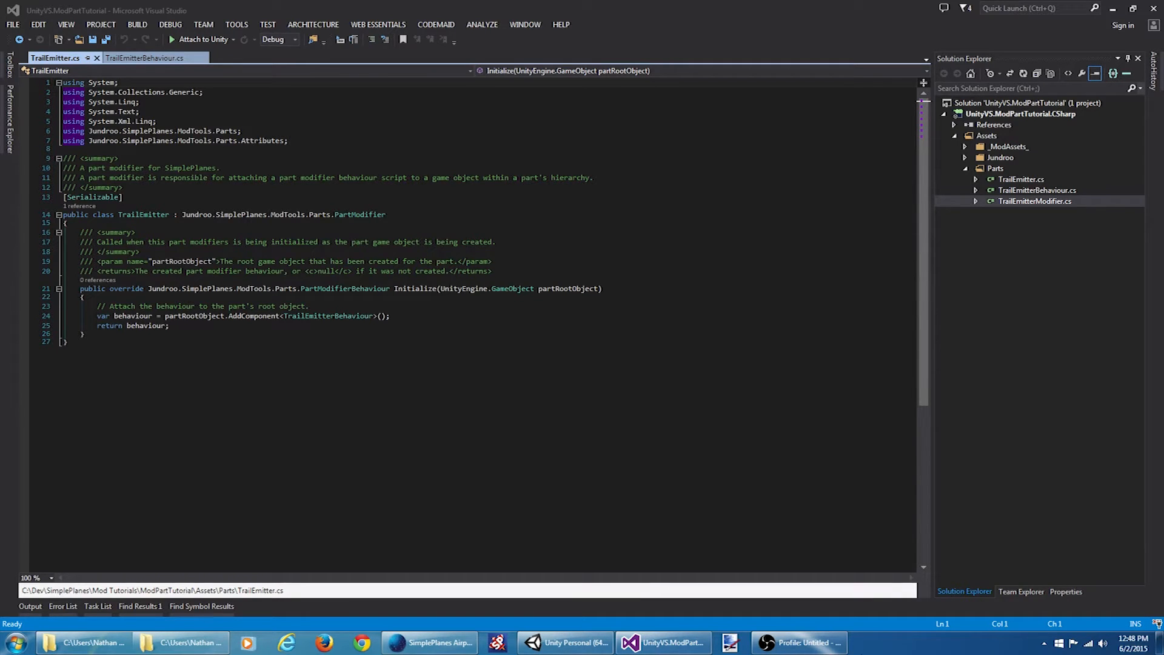
pyautogui.click(147, 58)
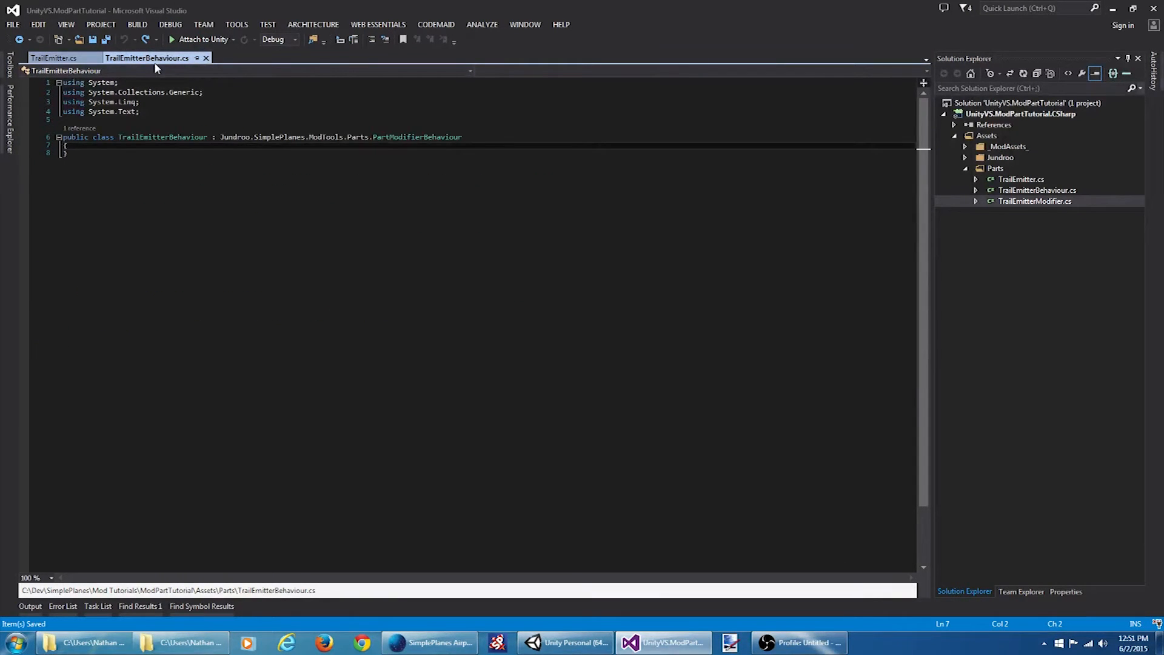
# Write a Start method calling Destroy(this.GetComponentInChildren<ParticleSystem>()) and return to Unity.
pyautogui.write('void Start(')
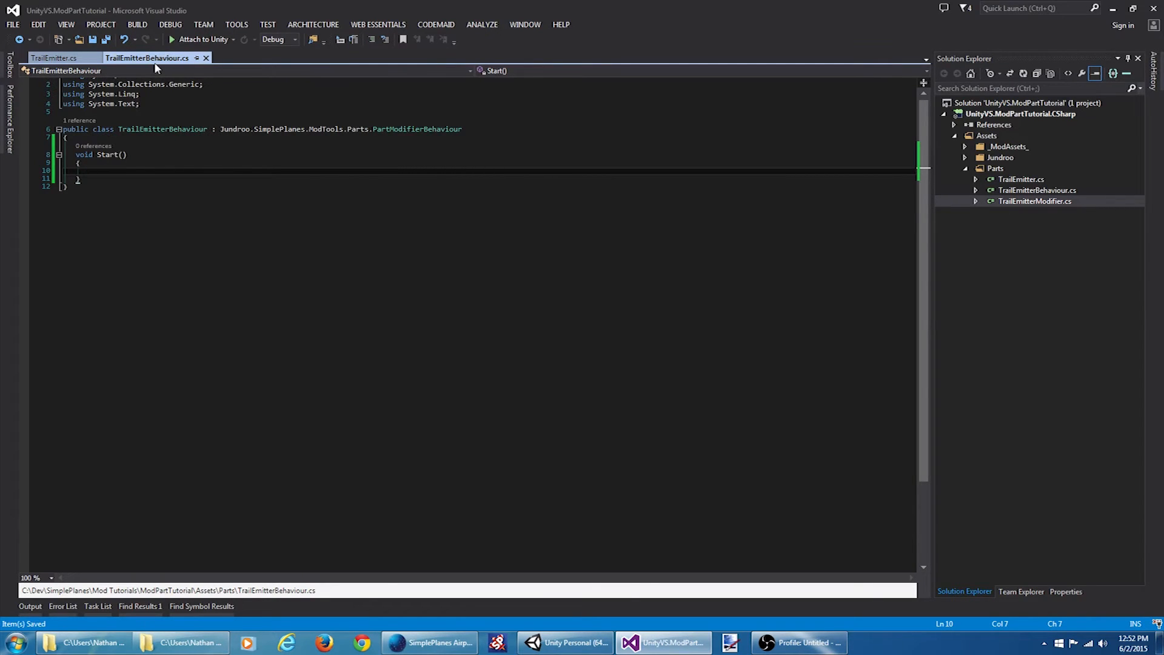
pyautogui.write('D')
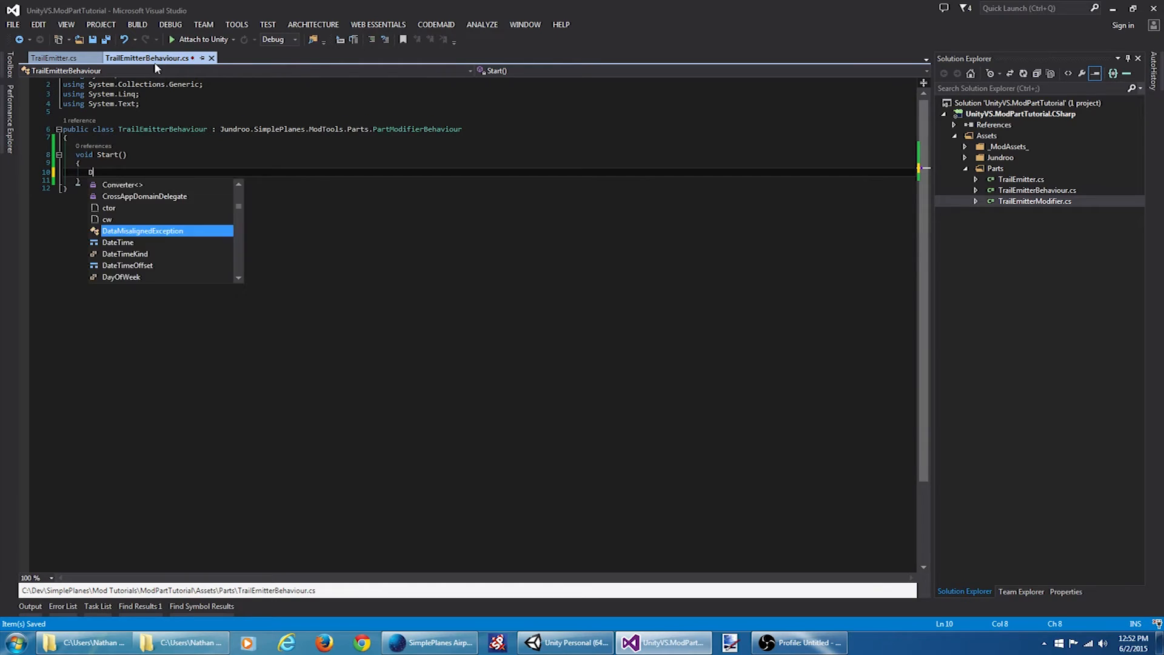
pyautogui.write('estroy()')
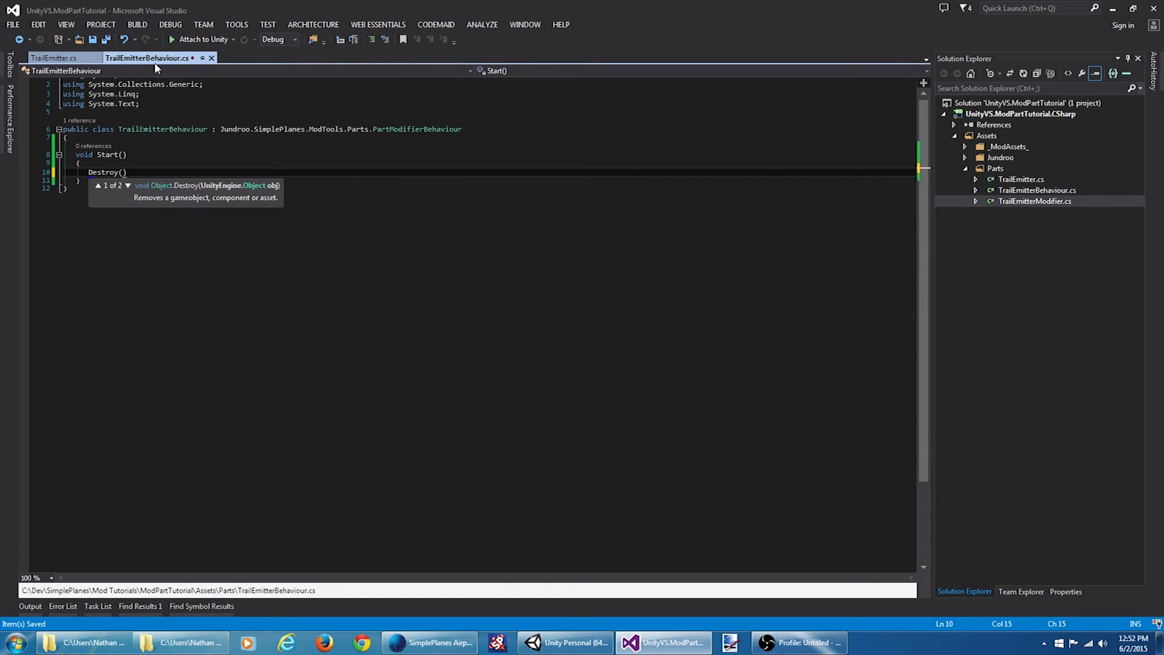
pyautogui.write('this.GetComponentInChildren<ParticleSystem>(')
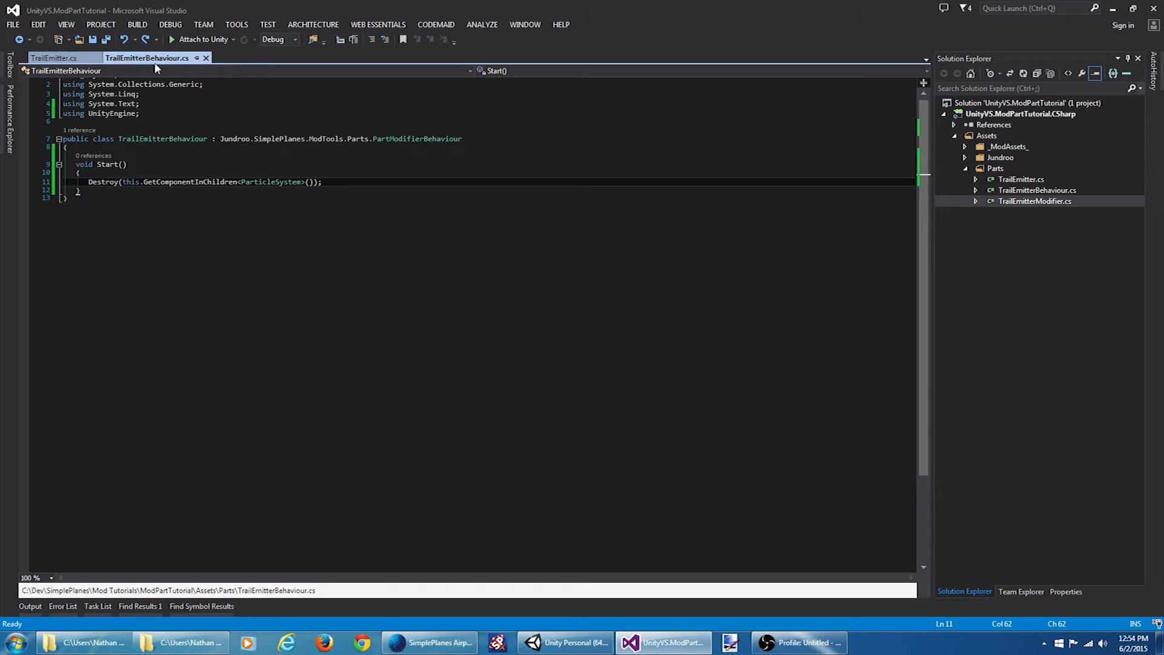
pyautogui.click(566, 642)
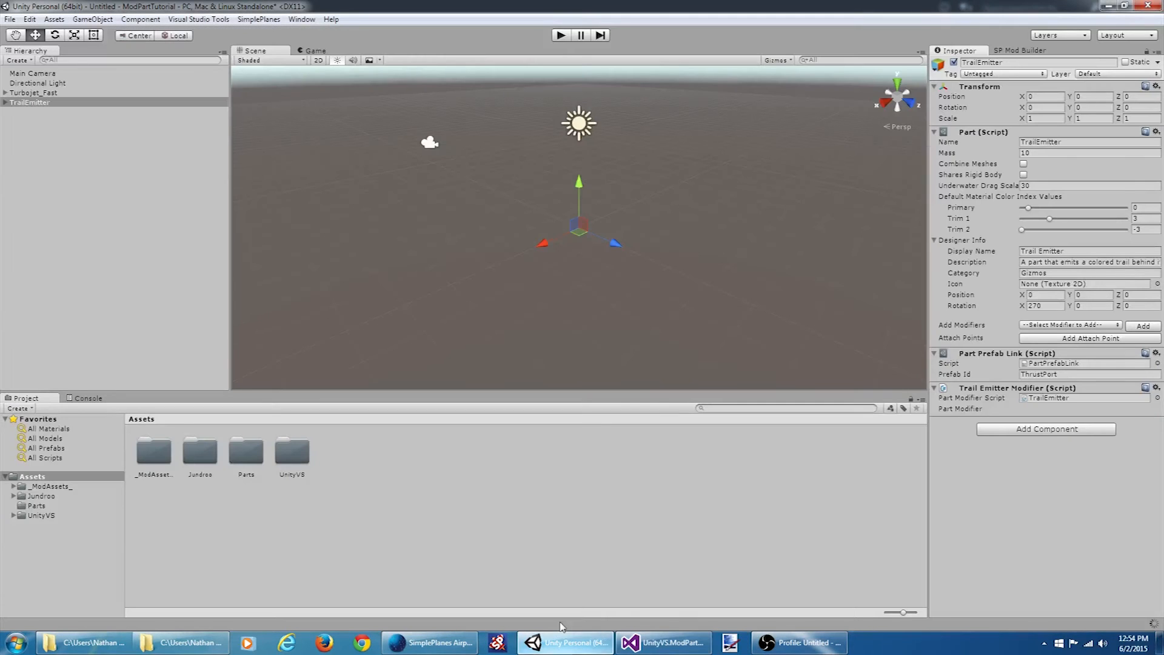
# Add the SimplePlanes Service Provider Script asset, creating a Scripts folder, and go back to Visual Studio.
pyautogui.click(258, 18)
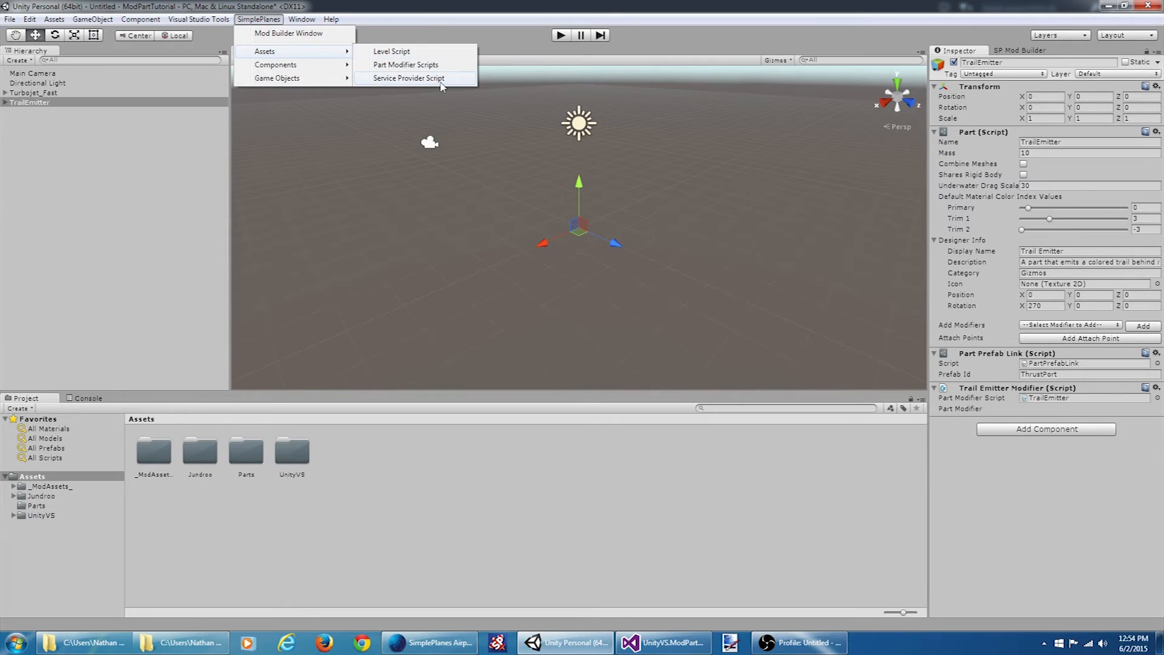
pyautogui.click(408, 78)
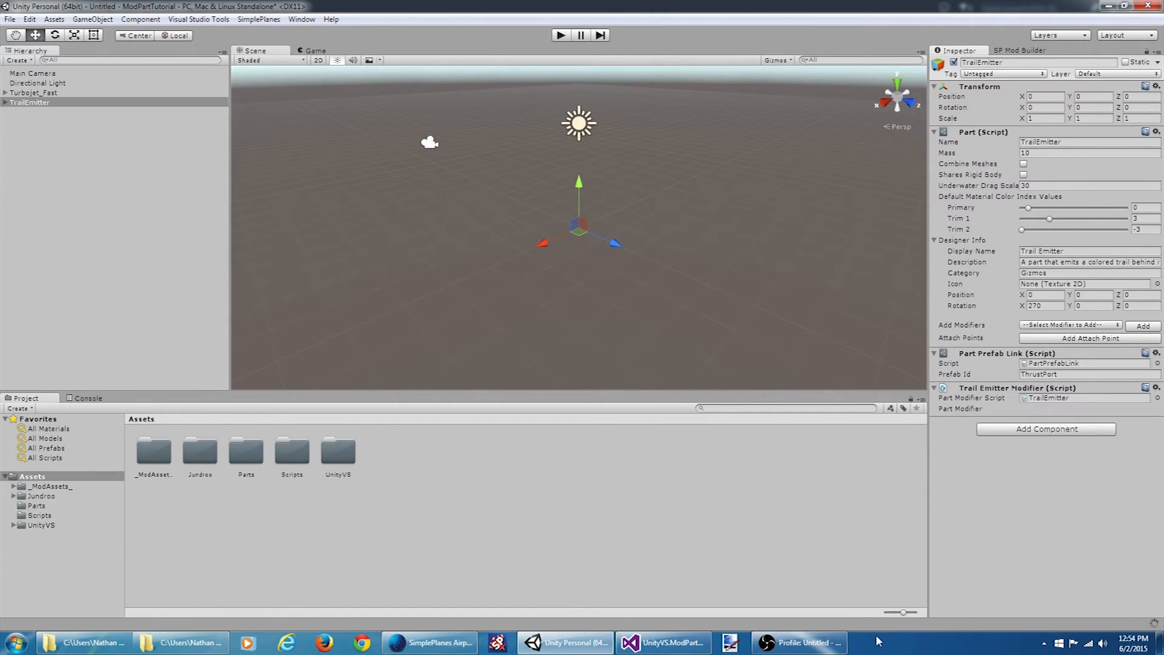
pyautogui.click(661, 642)
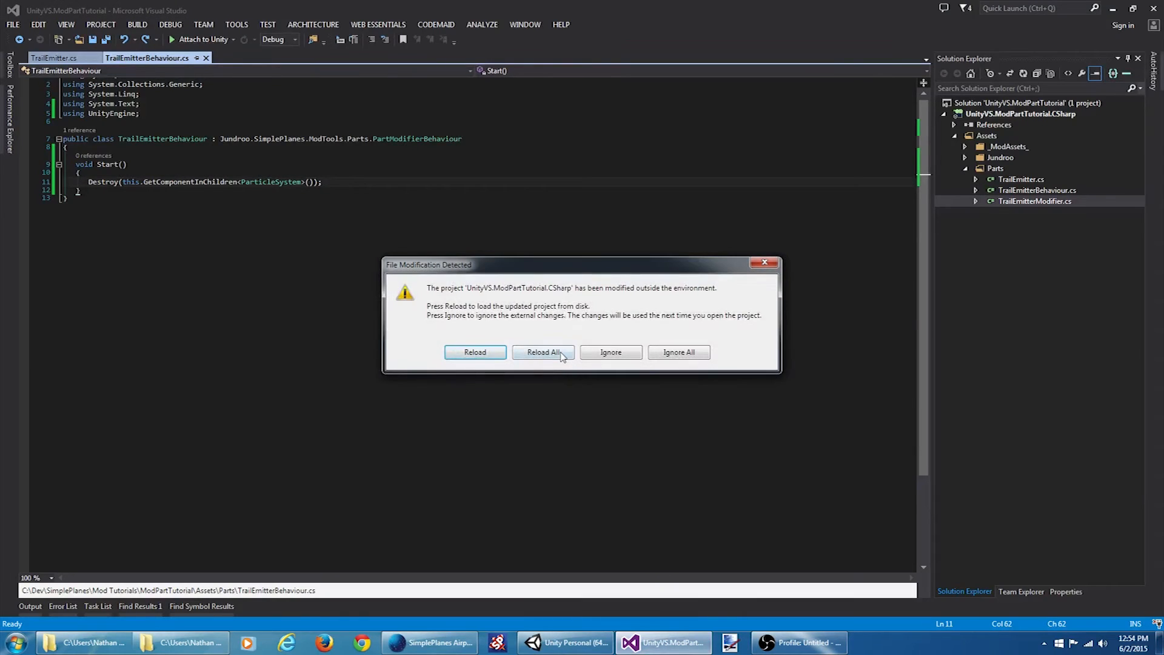
# Reload the project, wrap Start in an if (!ServiceProvider.Instance.GameState.IsInDesigner) check, save and return to Unity's Hierarchy.
pyautogui.click(542, 351)
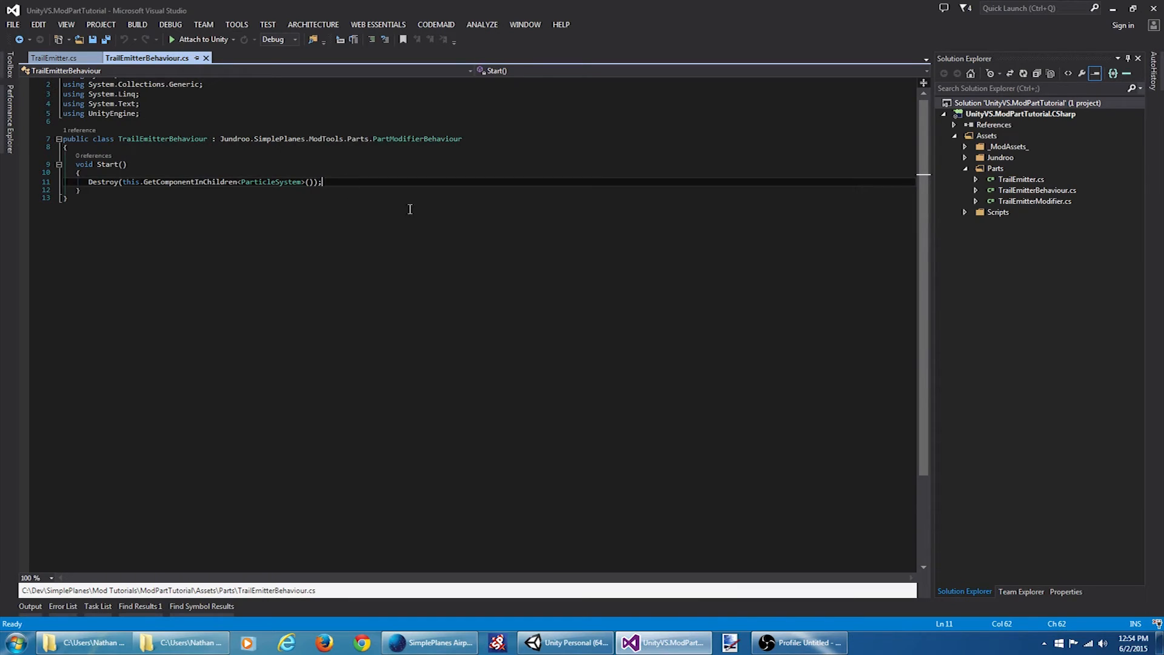
pyautogui.write('i')
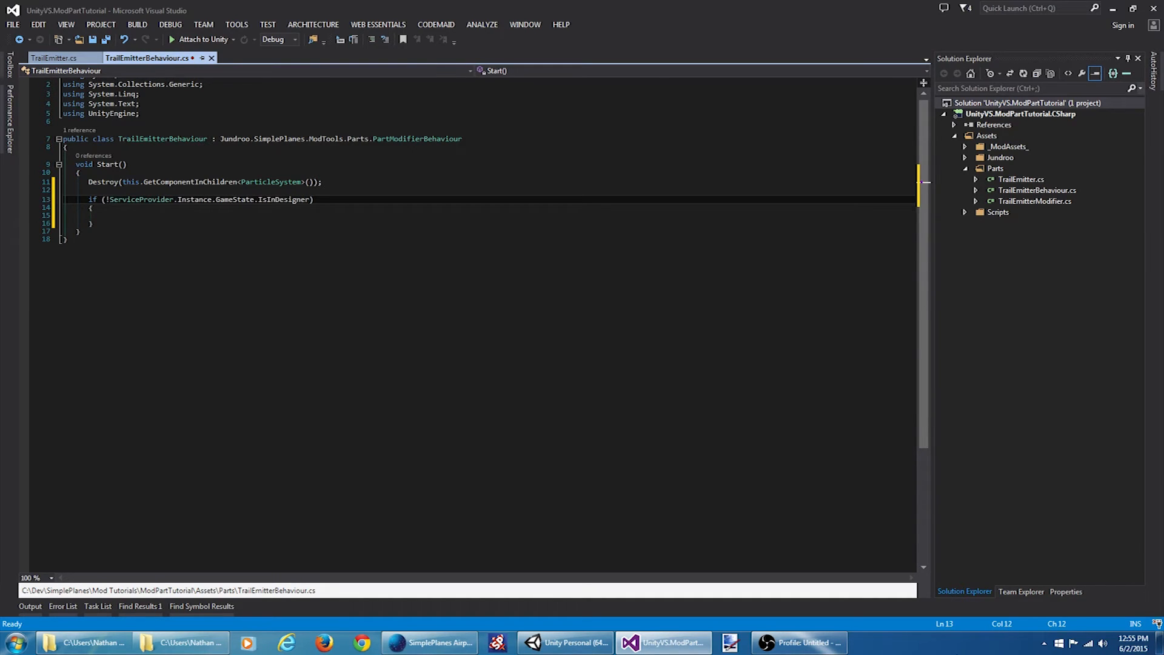
pyautogui.press('ctrl+s')
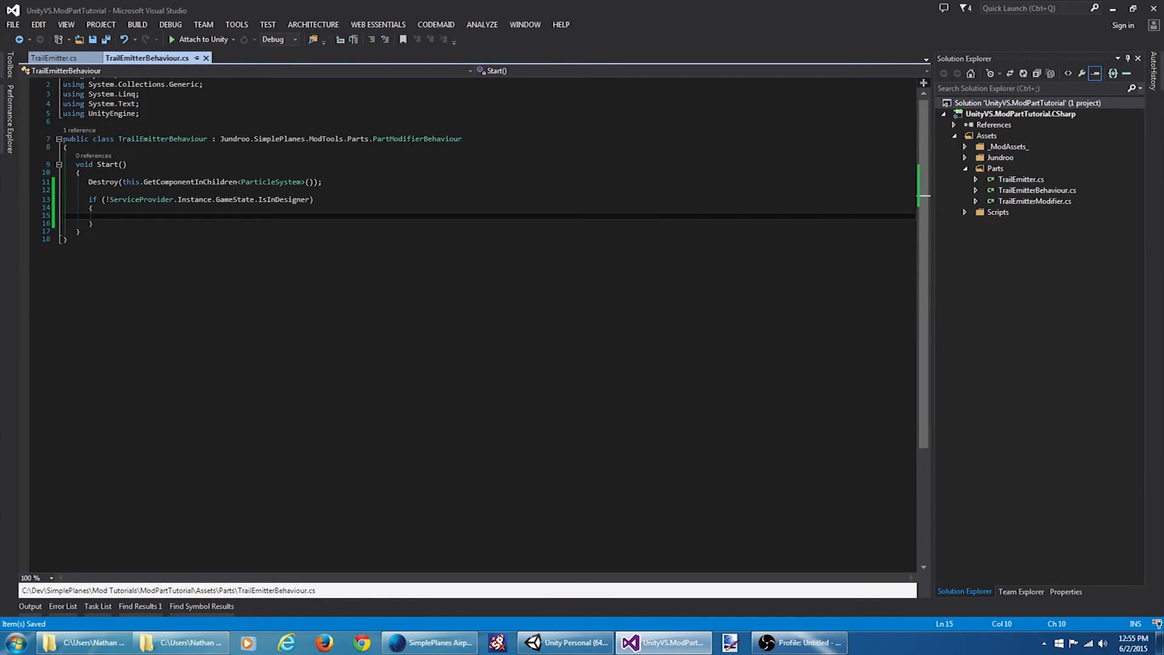
pyautogui.click(566, 643)
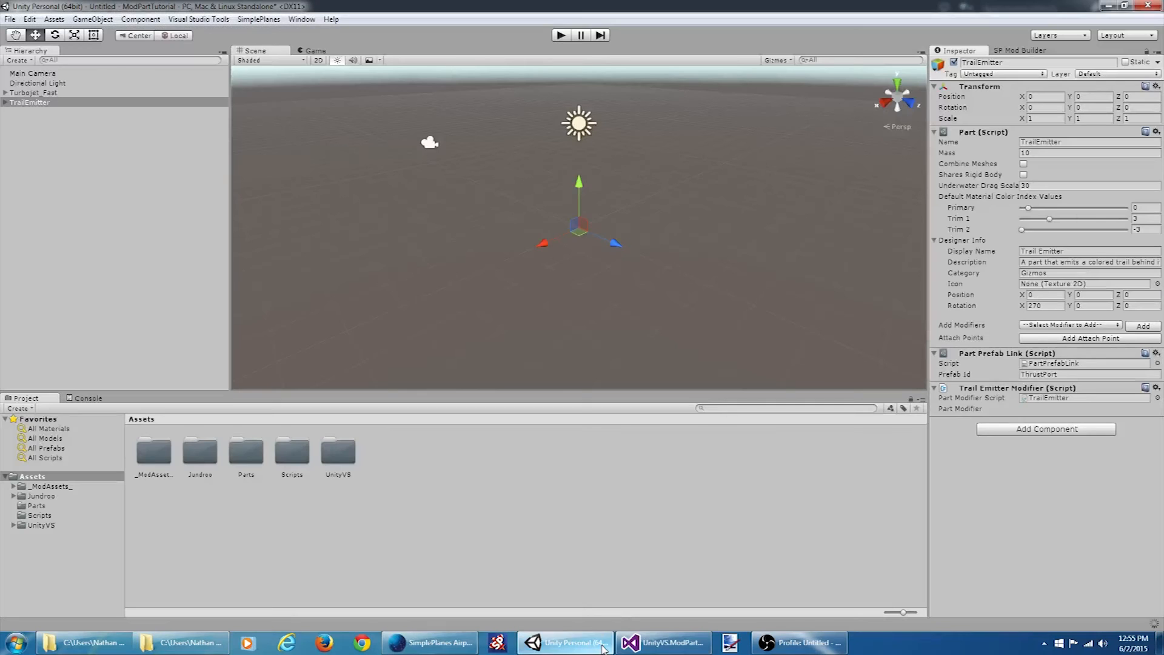
pyautogui.rightClick(29, 101)
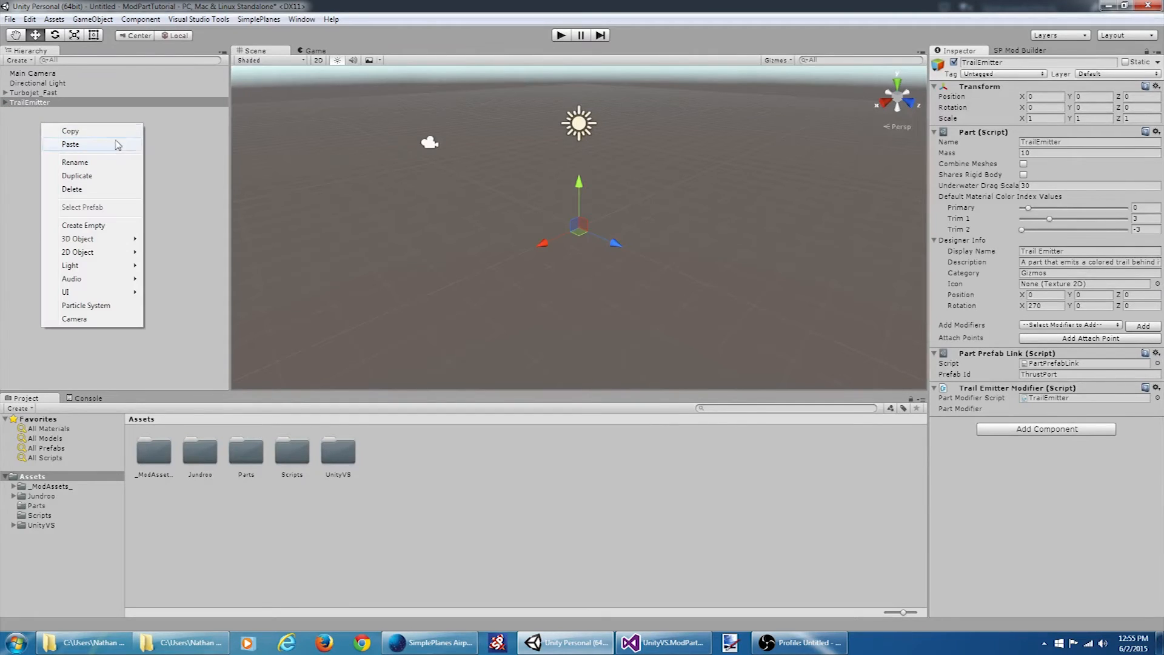
# Create an empty game object named TrailRendererObject and begin adding a component to it.
pyautogui.click(83, 225)
pyautogui.write('TrailRendererObject')
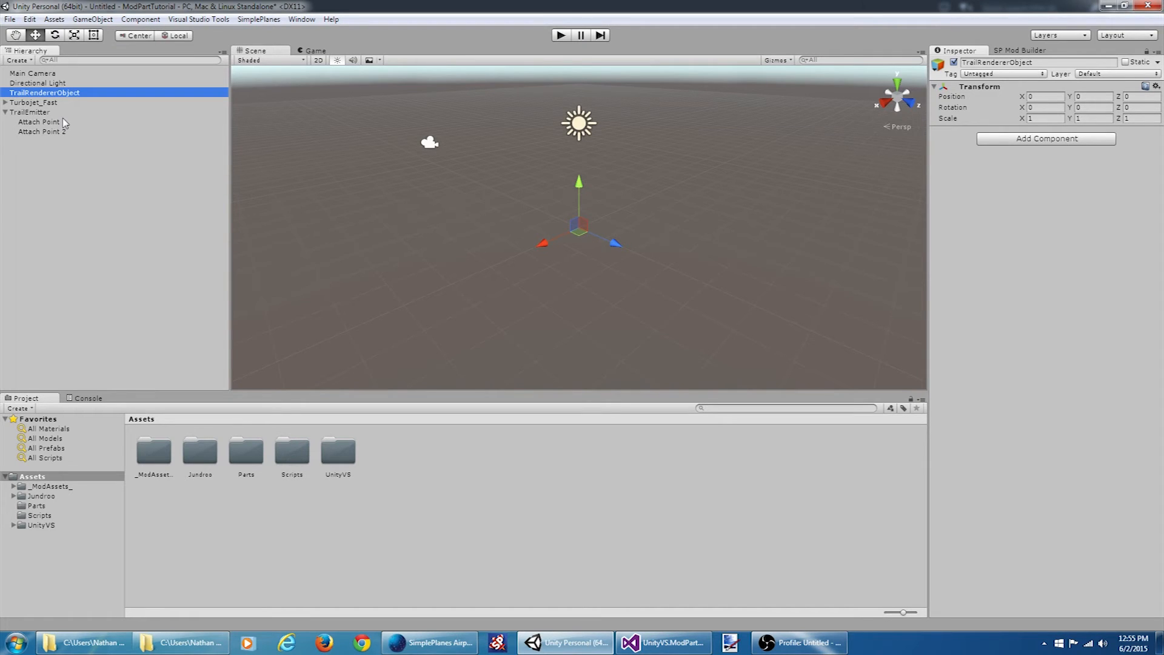
pyautogui.click(1044, 138)
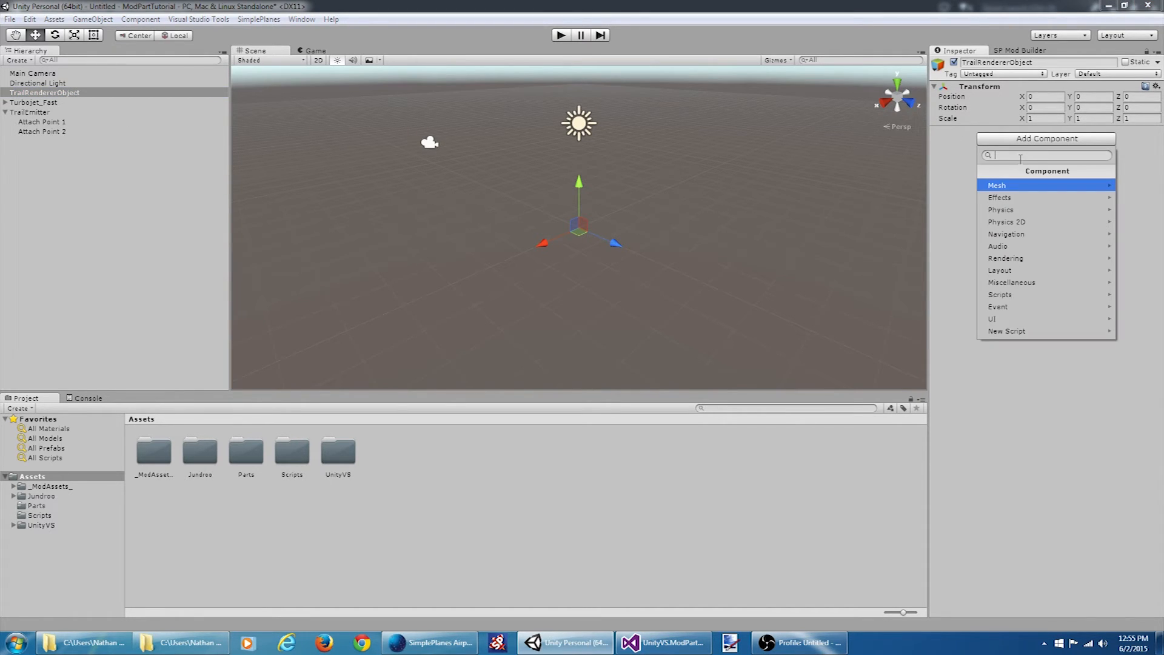
# Add a Trail Renderer to TrailRendererObject with time 10 and all trail colours set to red.
pyautogui.write('Trail')
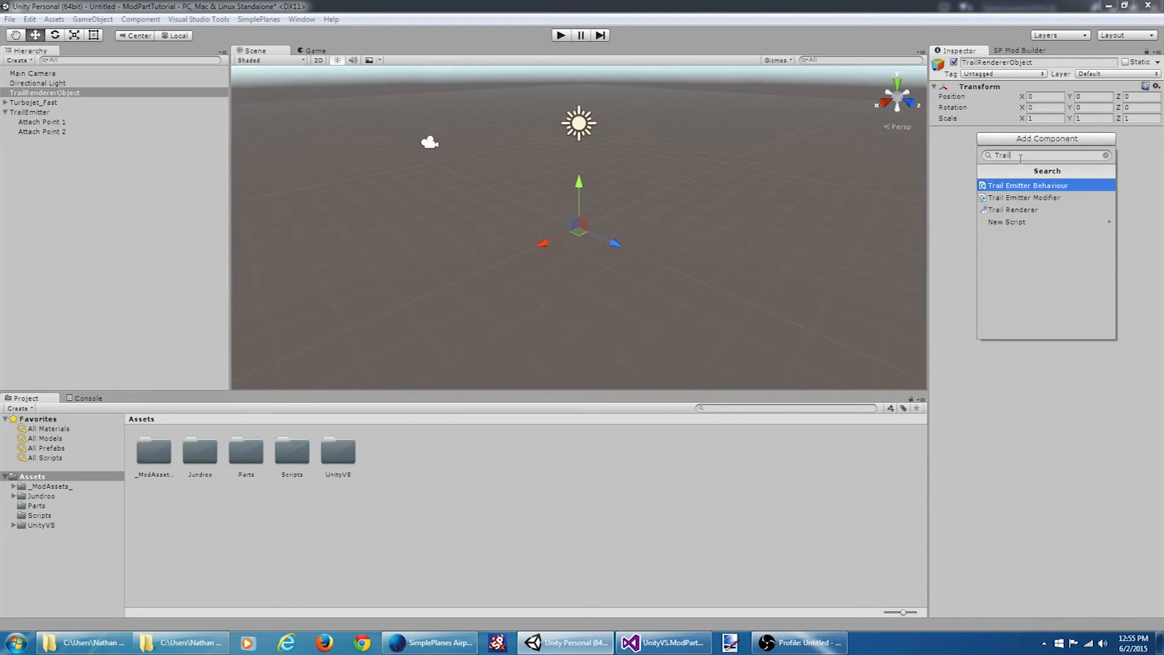
pyautogui.click(1012, 210)
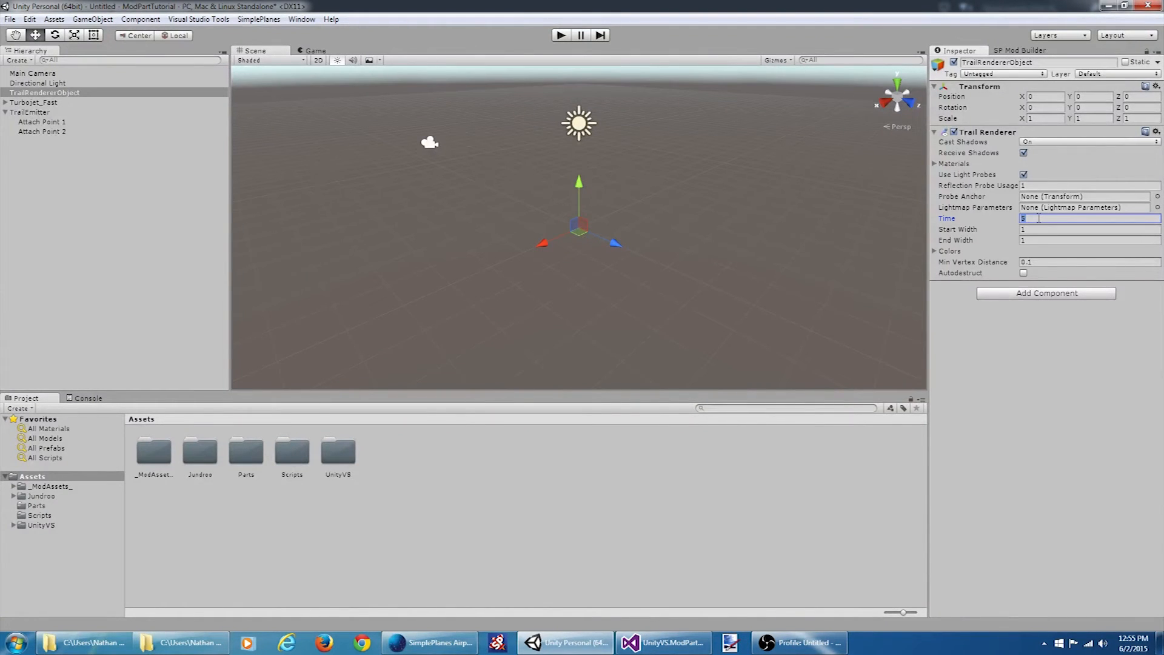
pyautogui.write('10')
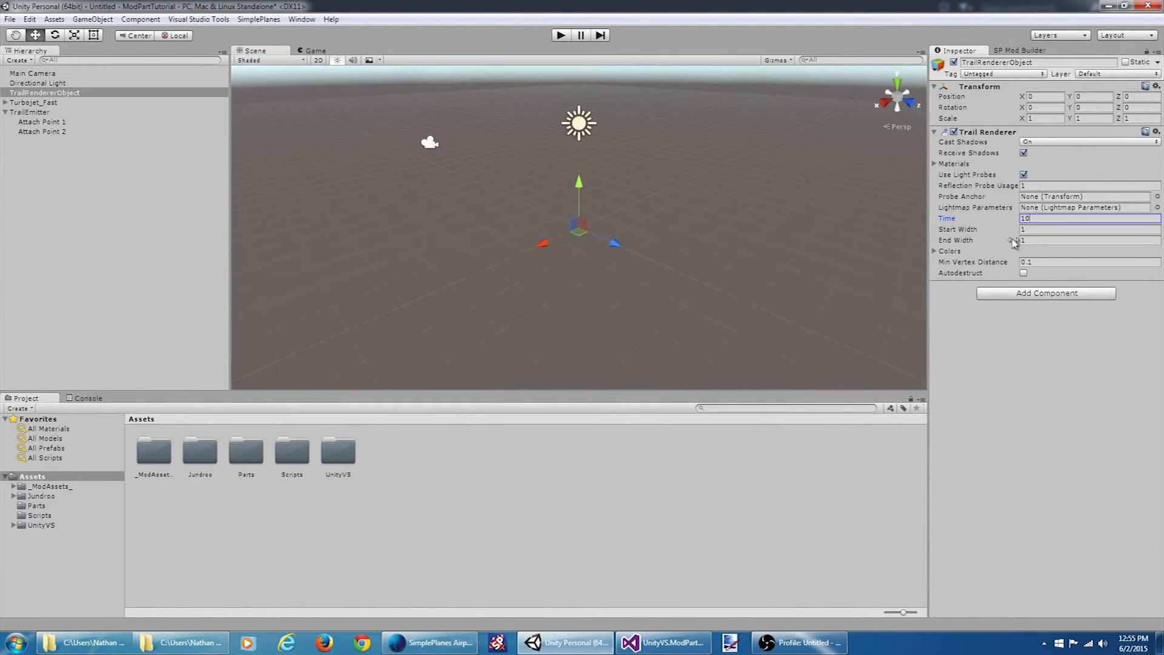
pyautogui.click(935, 251)
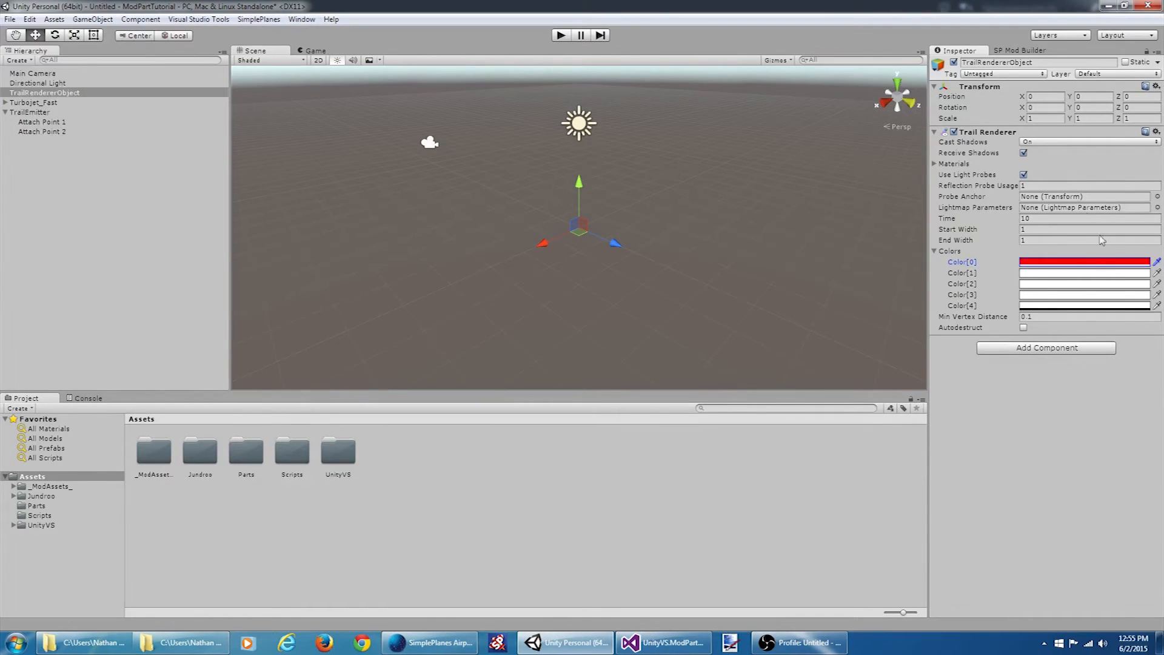
pyautogui.click(1082, 273)
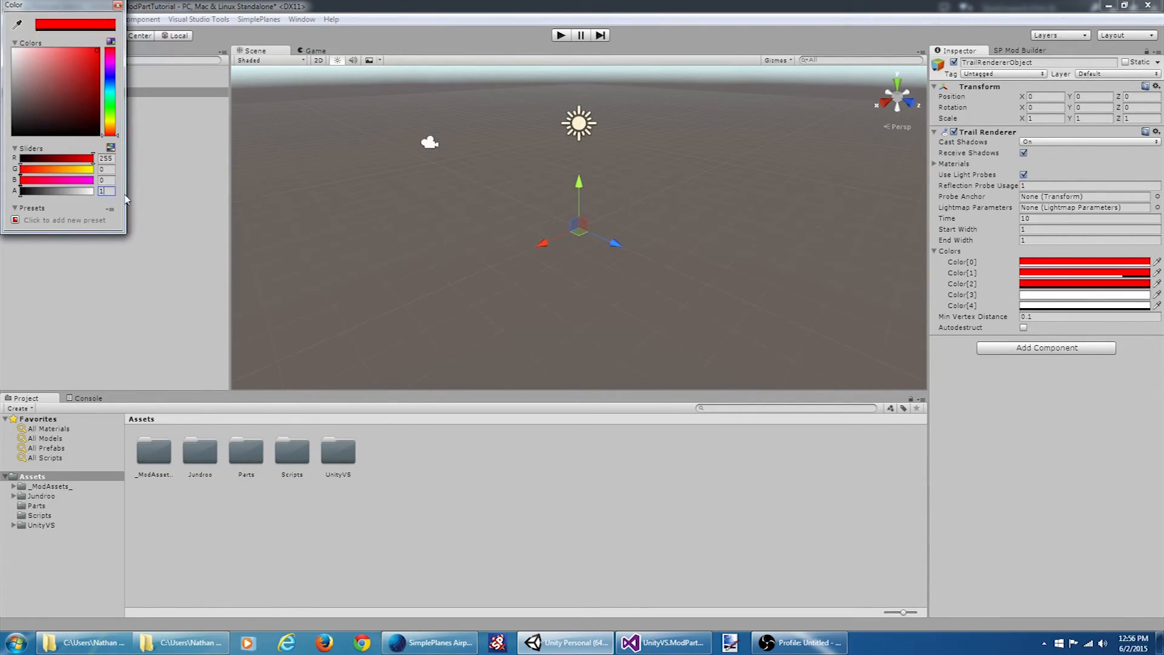
pyautogui.click(15, 47)
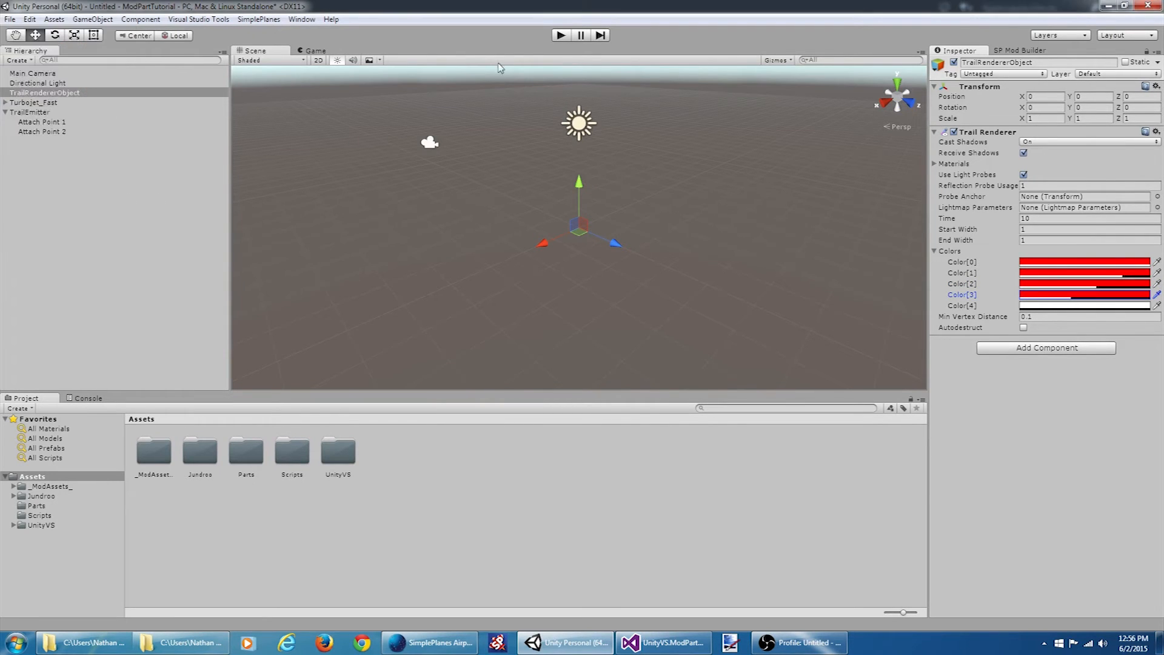
pyautogui.click(1084, 305)
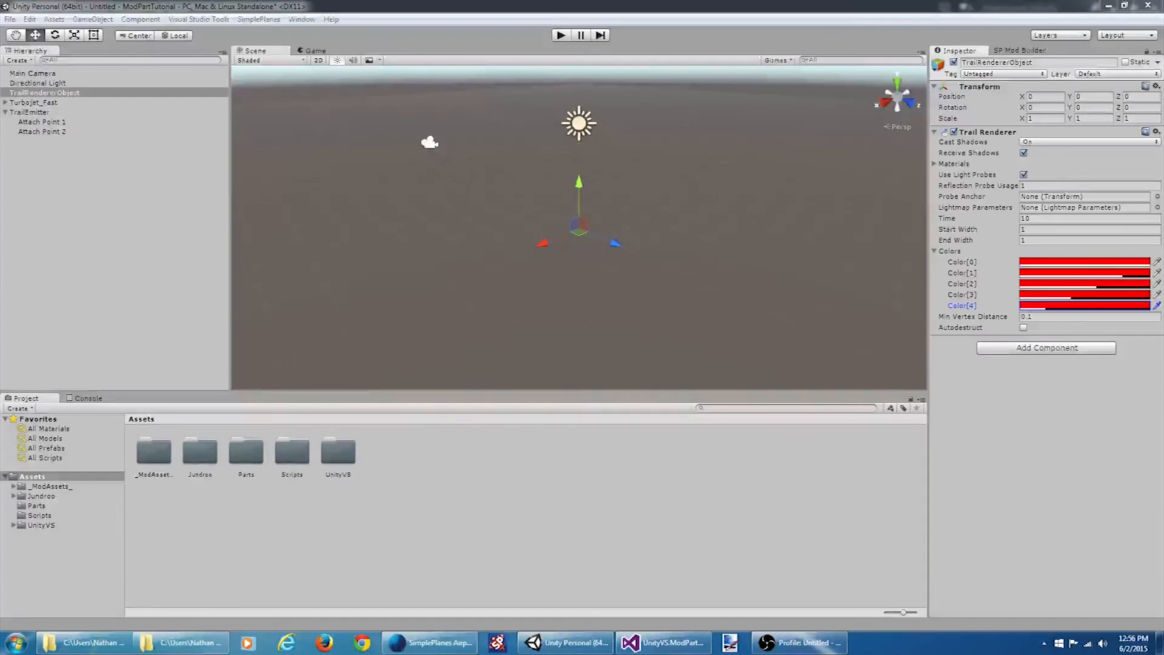
# Use Sprites-Default as the trail material and set the start width to 0.15.
pyautogui.click(935, 164)
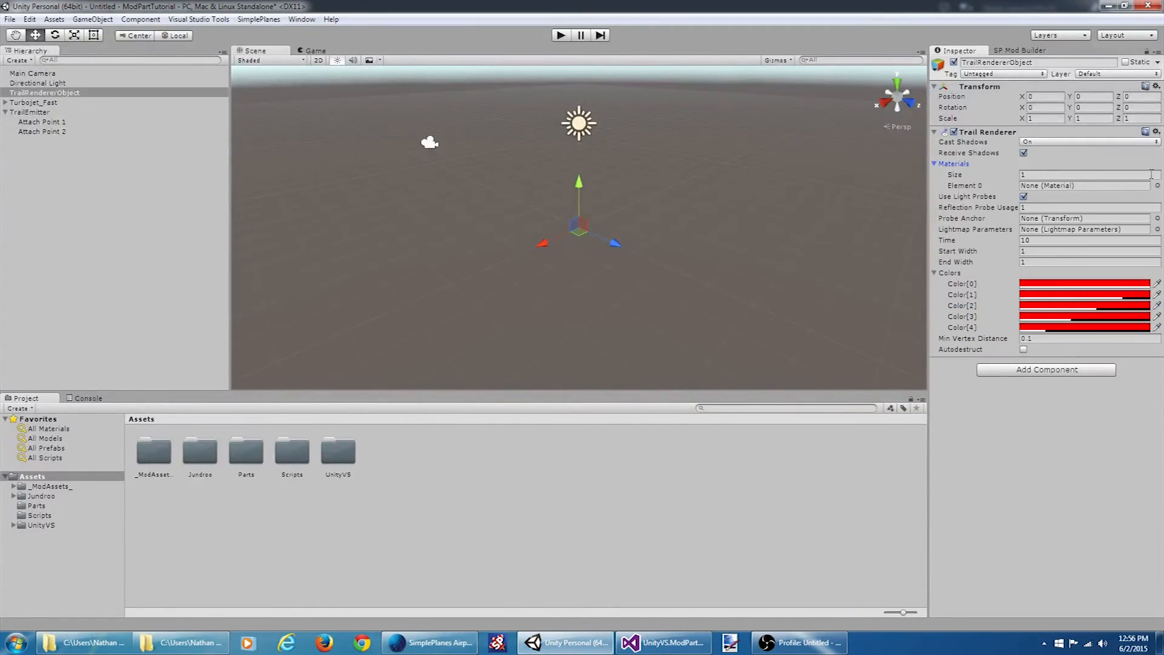
pyautogui.click(1156, 184)
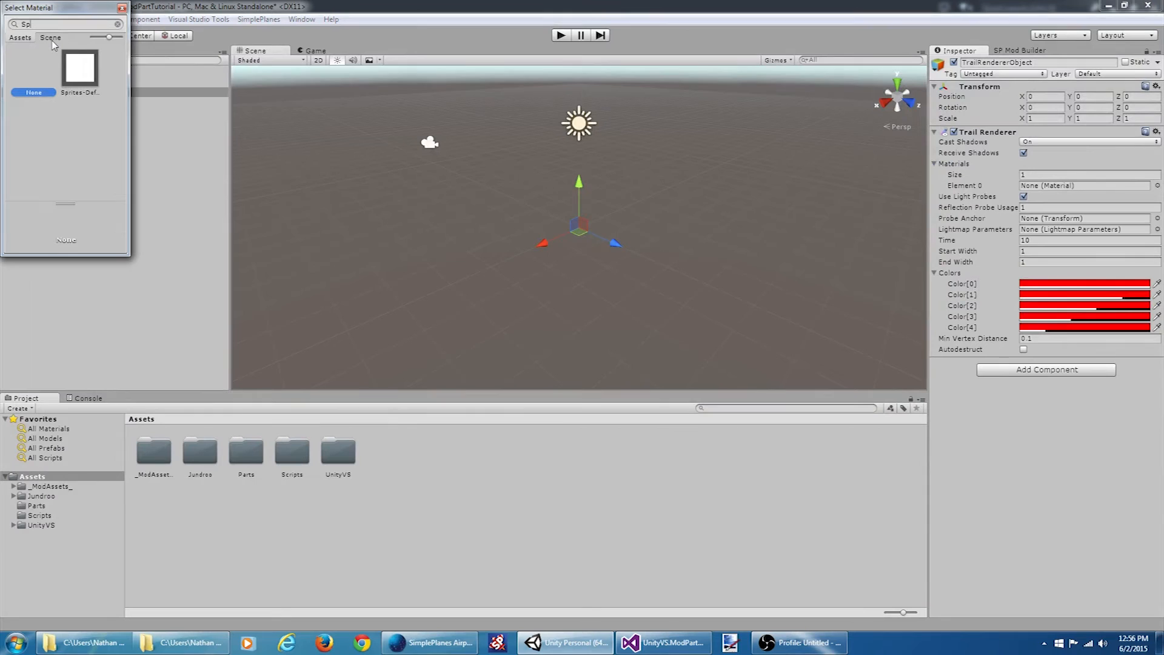
pyautogui.click(80, 66)
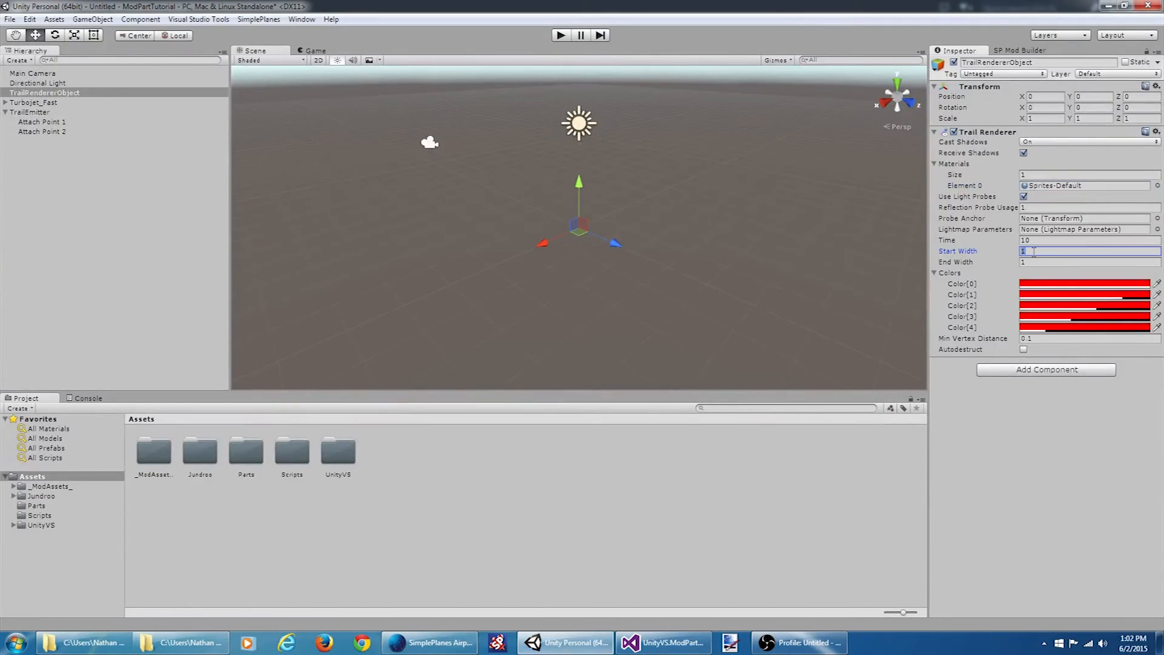
pyautogui.write('0.15')
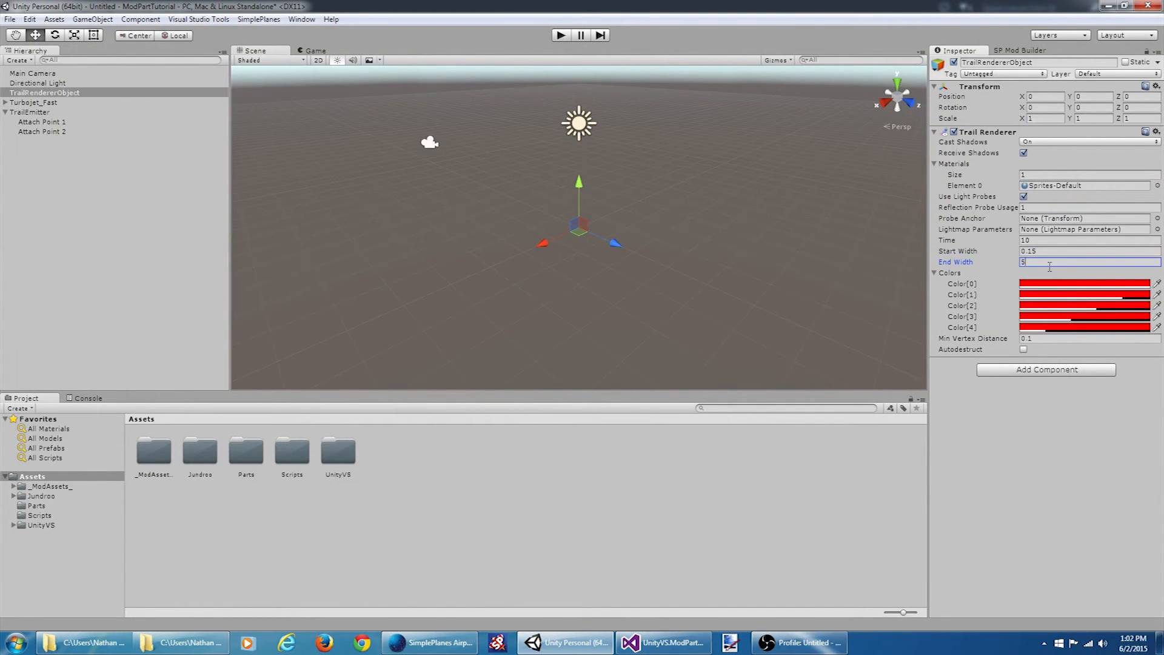
pyautogui.click(664, 643)
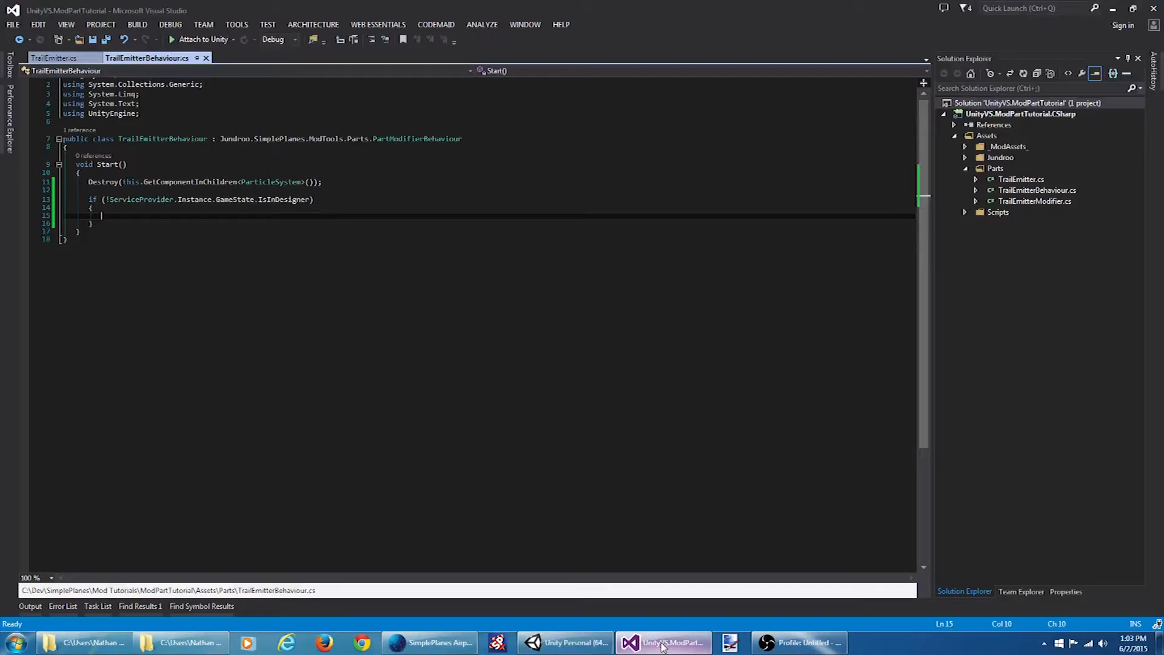
# Declare trailRendererObject loaded via ResourceLoader.LoadGameObject("TrailRendererObject") inside the designer check.
pyautogui.write('var traile')
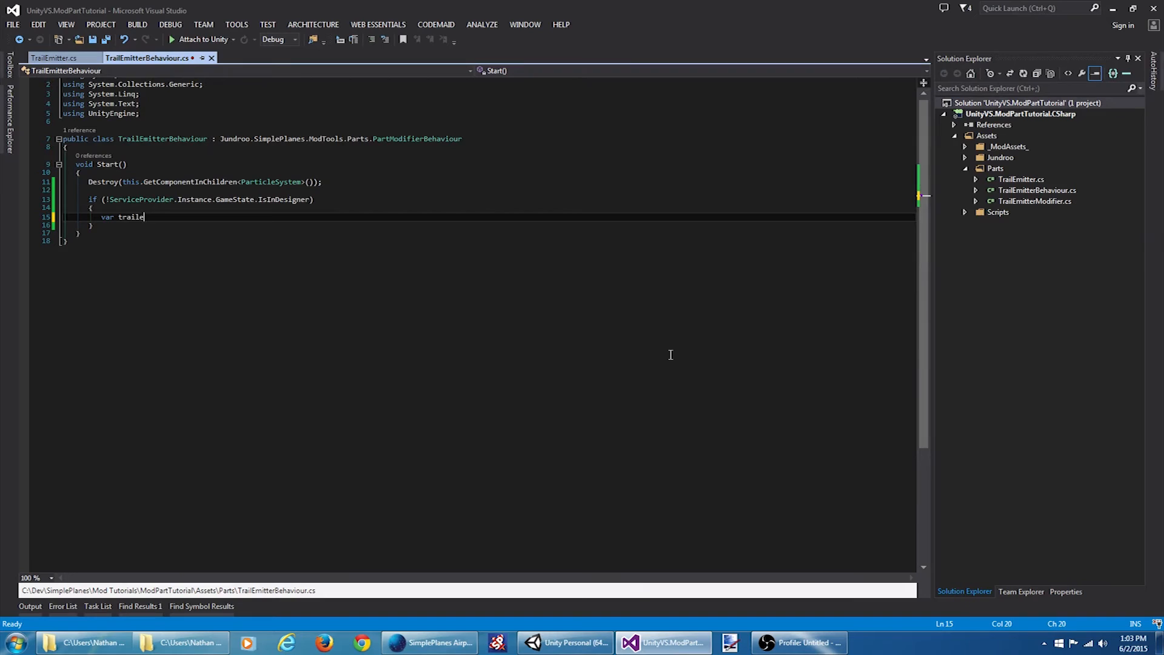
pyautogui.write('RendererO')
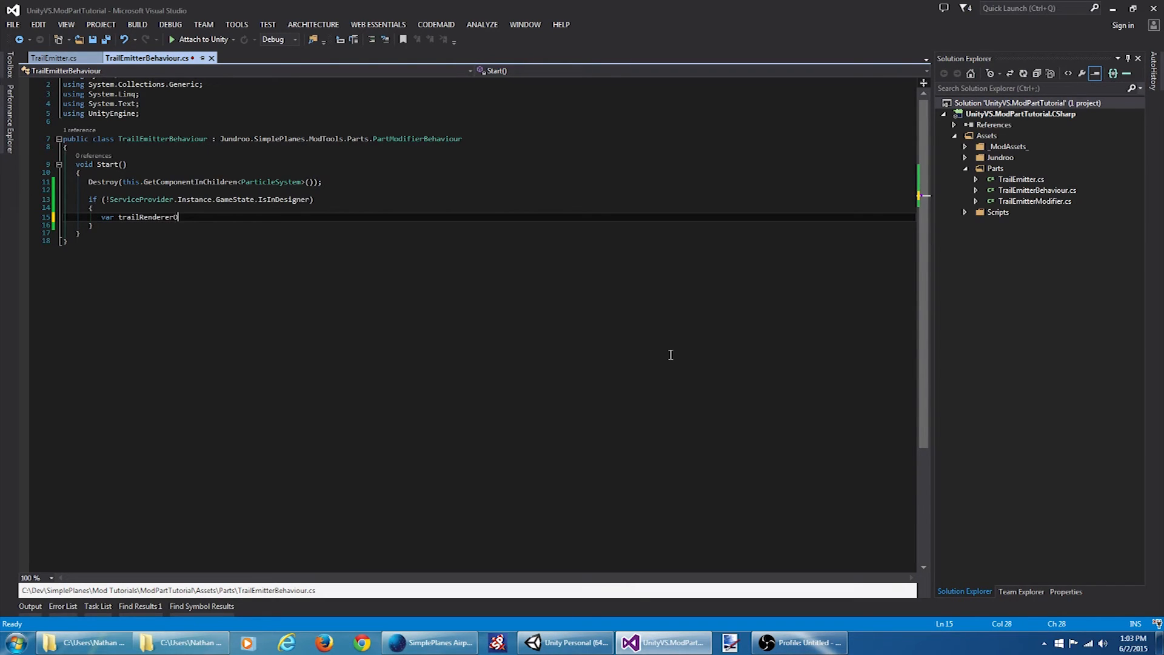
pyautogui.write('bject =')
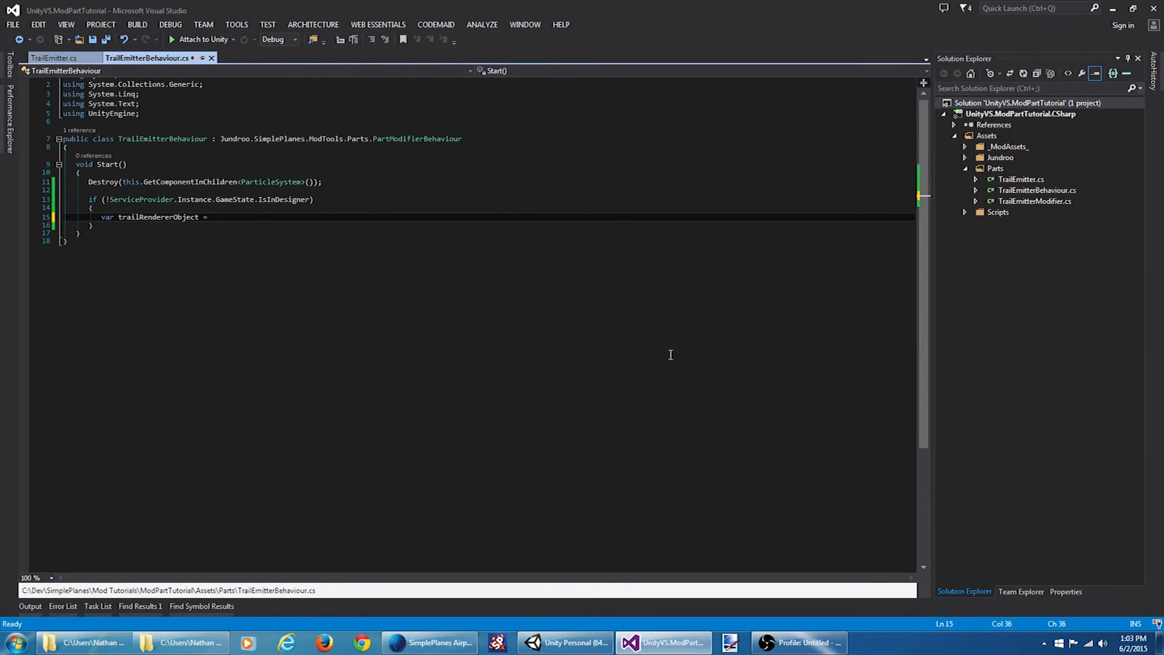
pyautogui.write('ServiceProvider.Instance.')
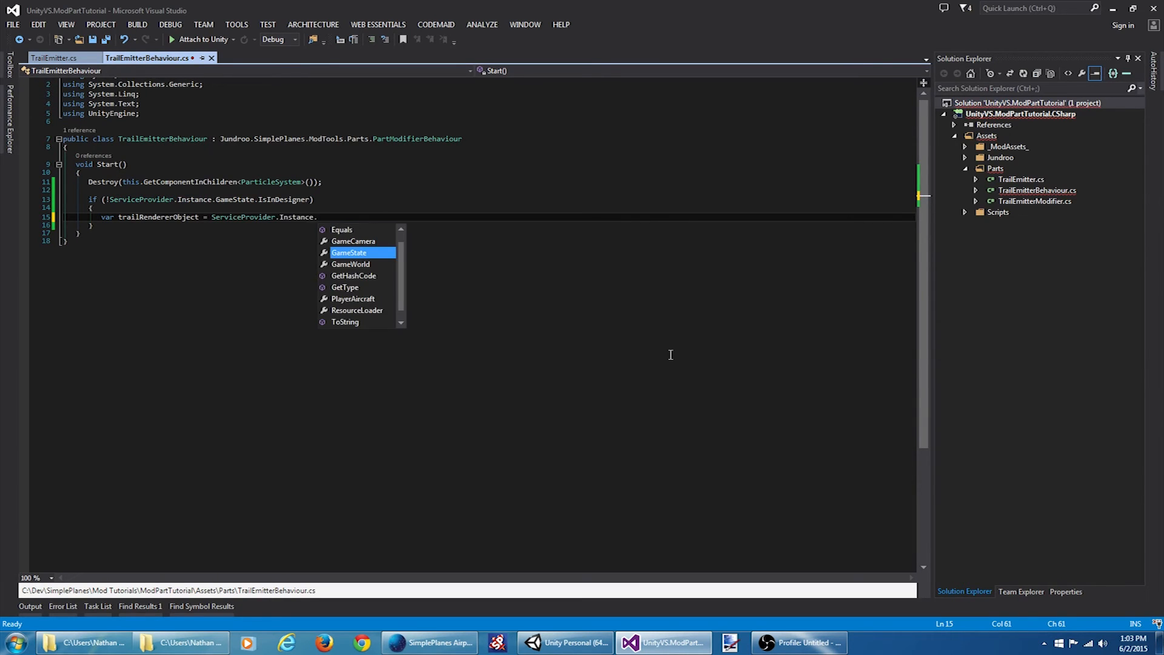
pyautogui.write('ResourceLoader.lo')
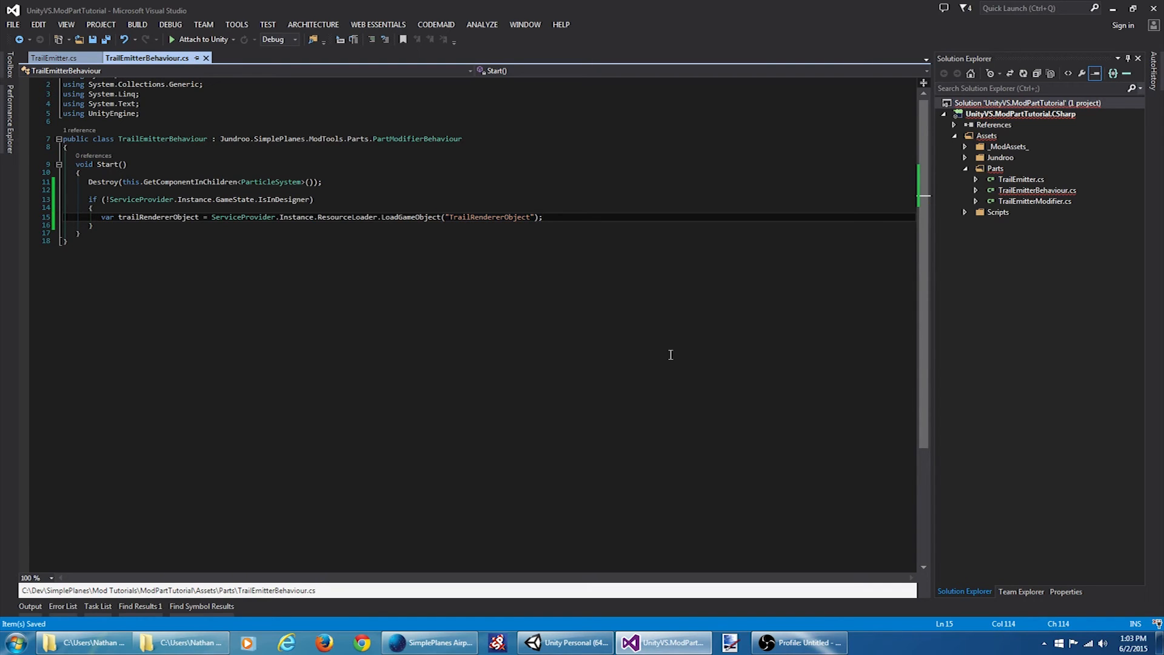
# Parent the trail object's transform to this part and set its localPosition to Vector3.zero.
pyautogui.write('trailRendererObject')
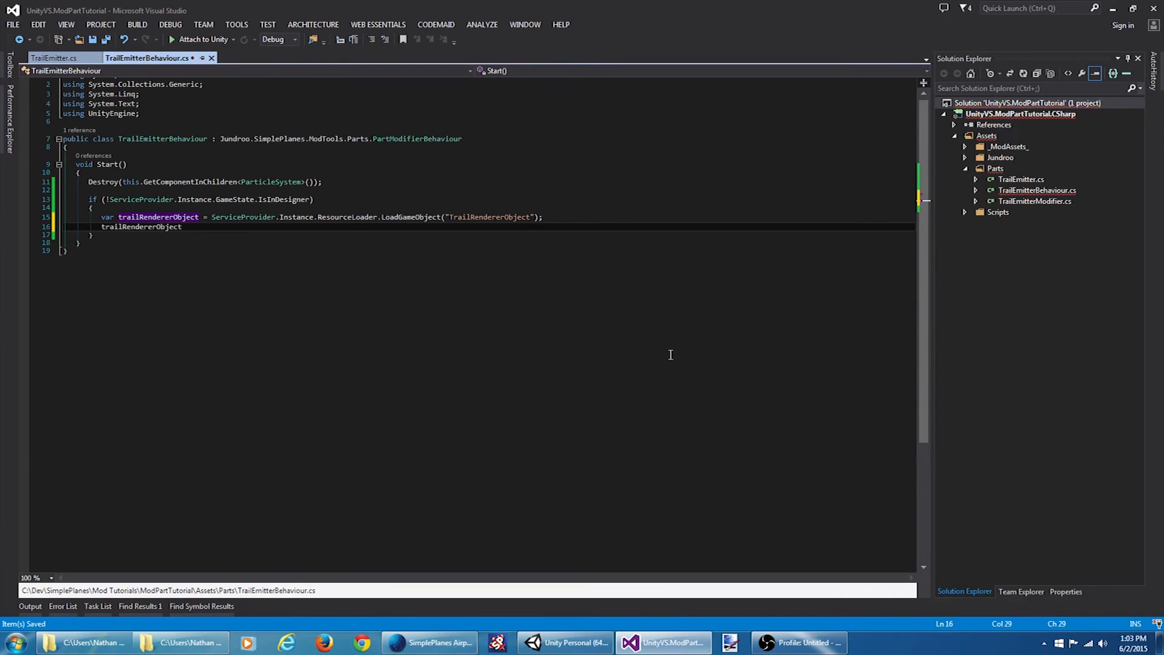
pyautogui.write('.ta')
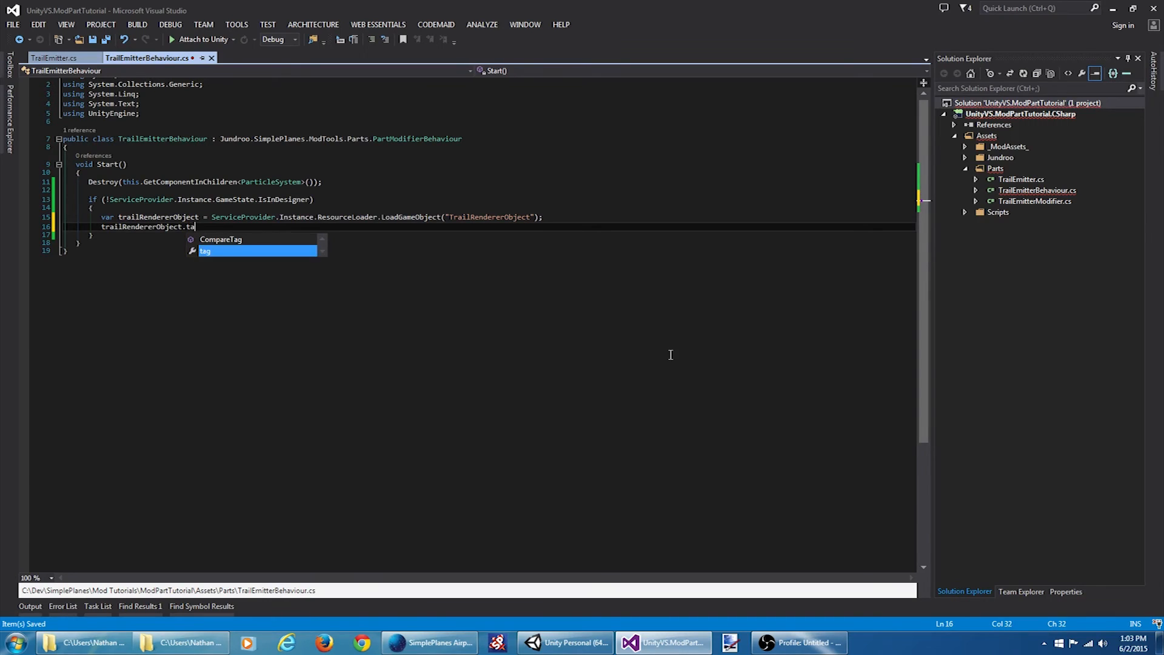
pyautogui.write('ransform')
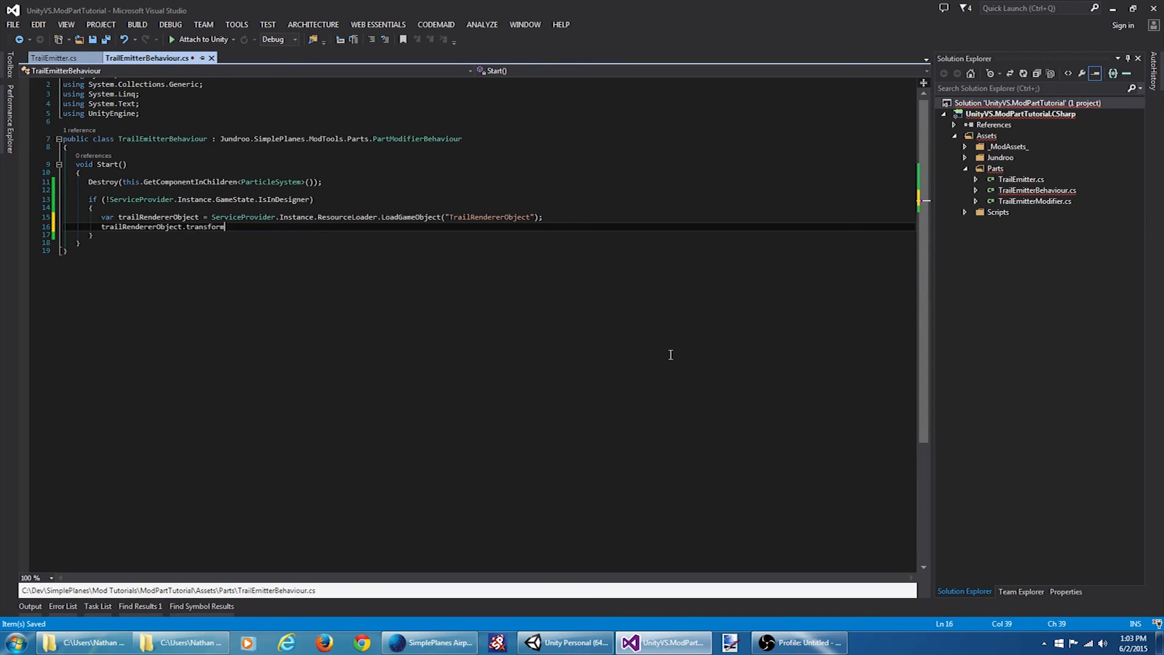
pyautogui.doubleClick(204, 226)
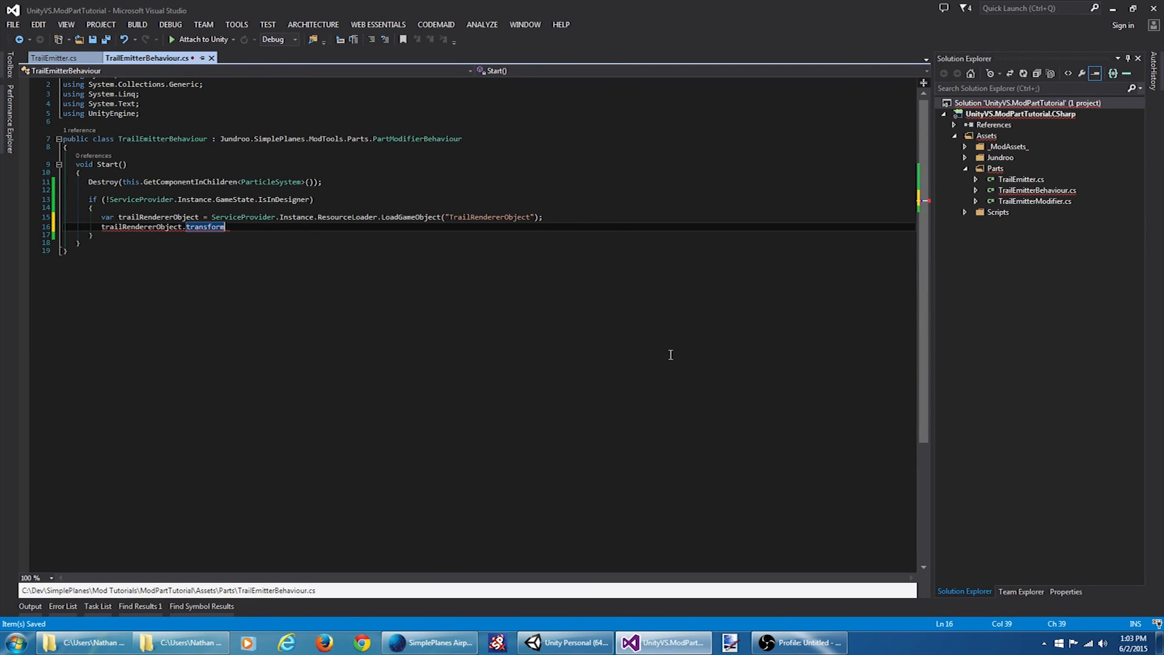
pyautogui.write('.parent = this.transform;')
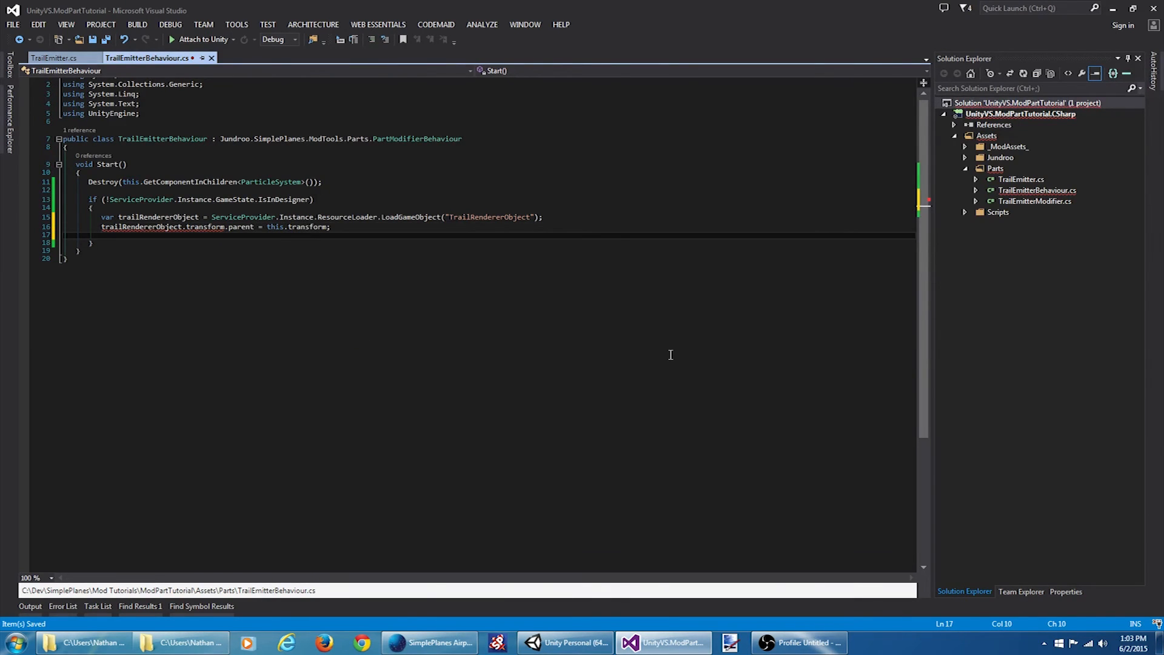
pyautogui.write('trailRendererObject.transform.localPosition =')
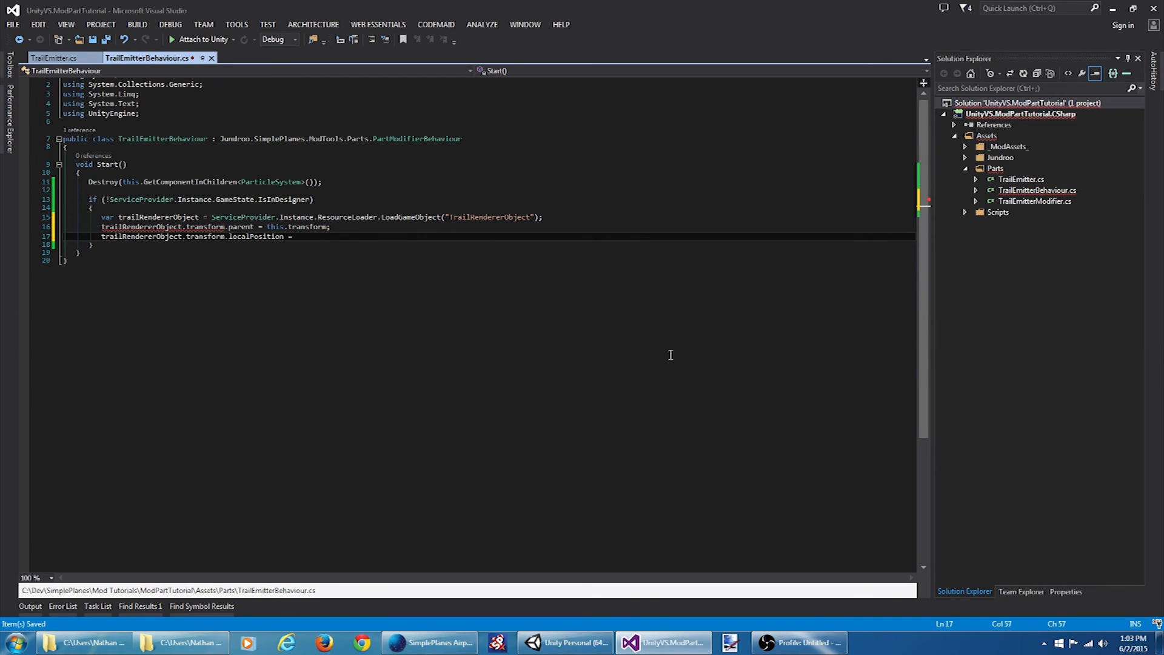
pyautogui.write('Vector3')
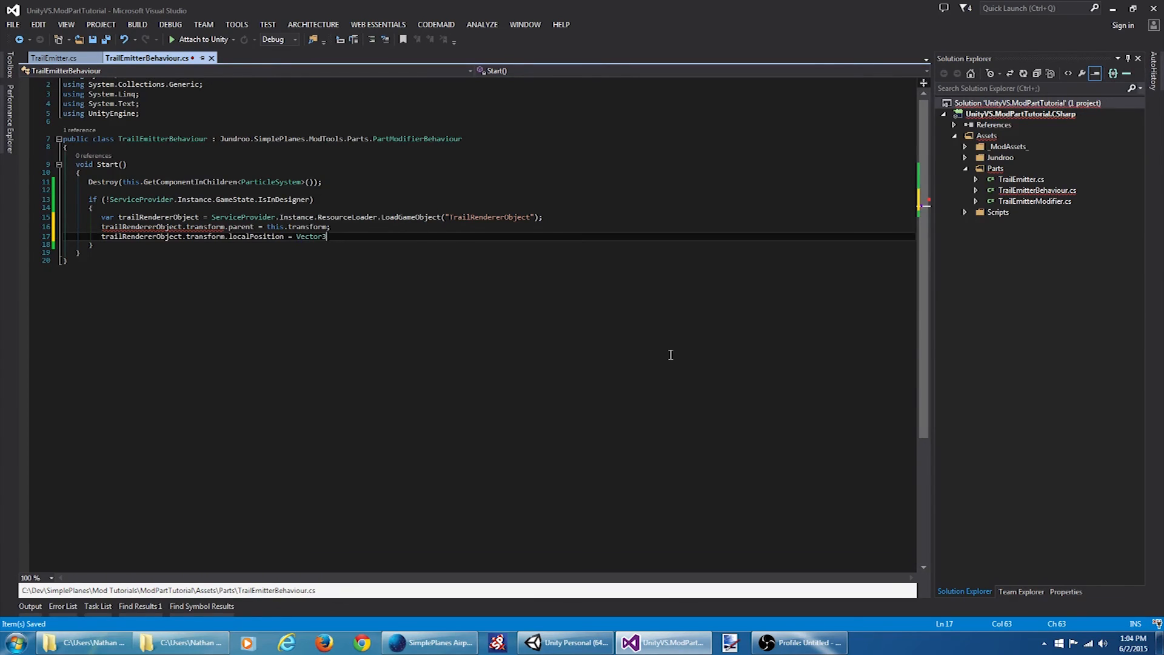
pyautogui.write('.zero;')
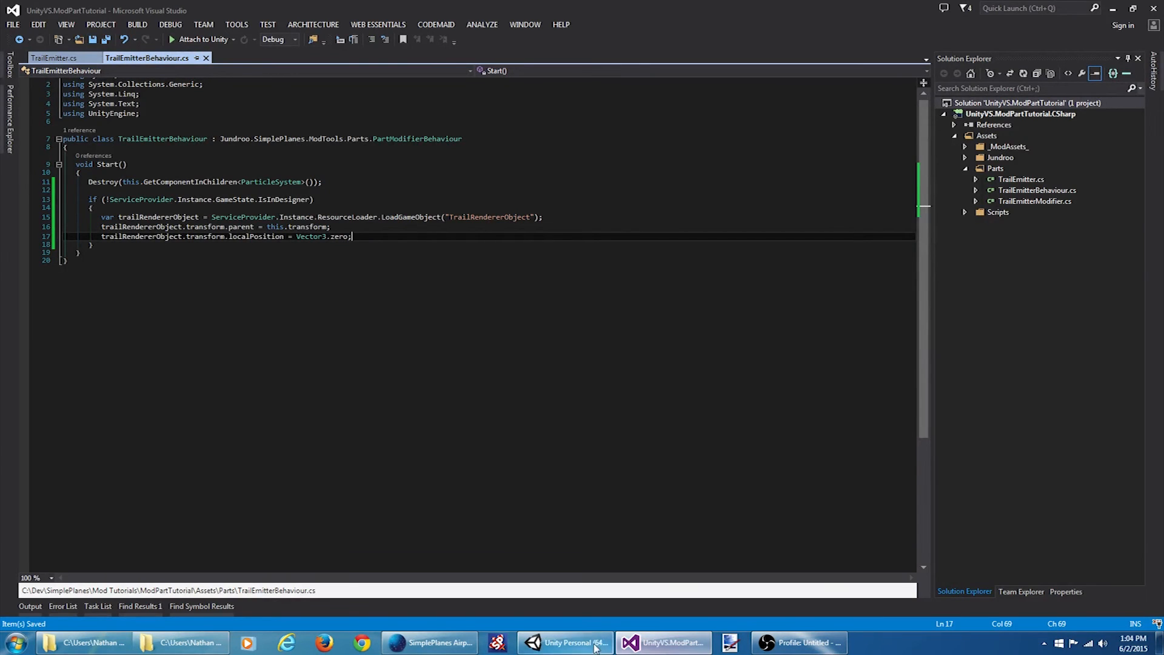
# Save TrailRendererObject and TrailEmitter as the mod's selected scene objects in the SP Mod Builder.
pyautogui.click(566, 643)
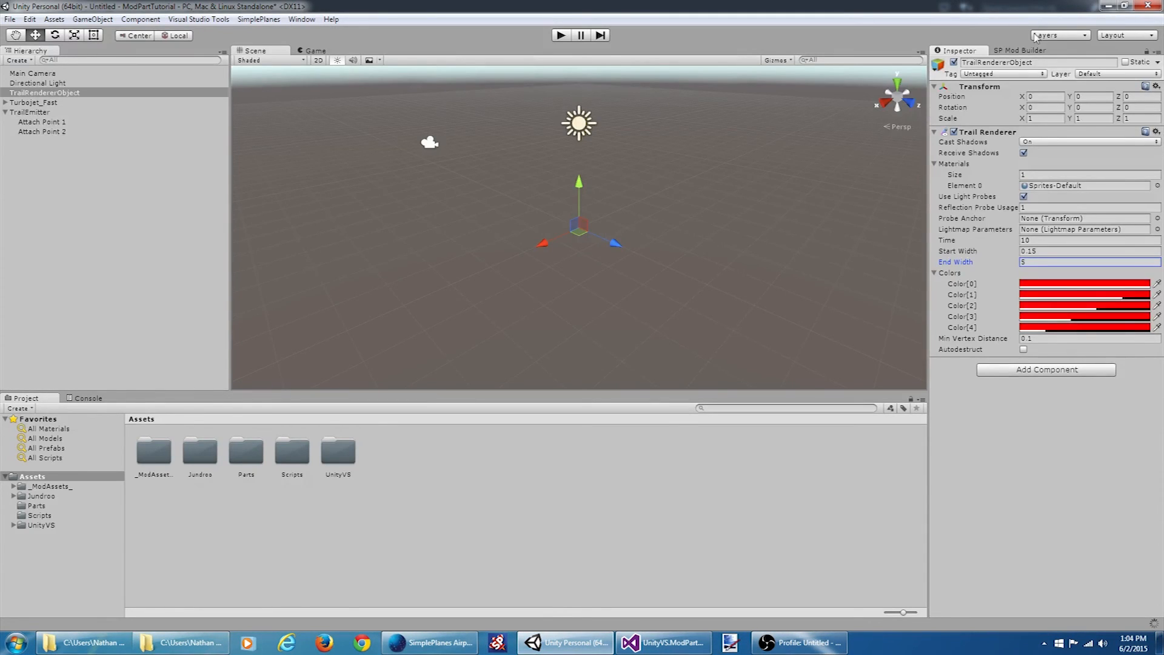
pyautogui.click(1019, 50)
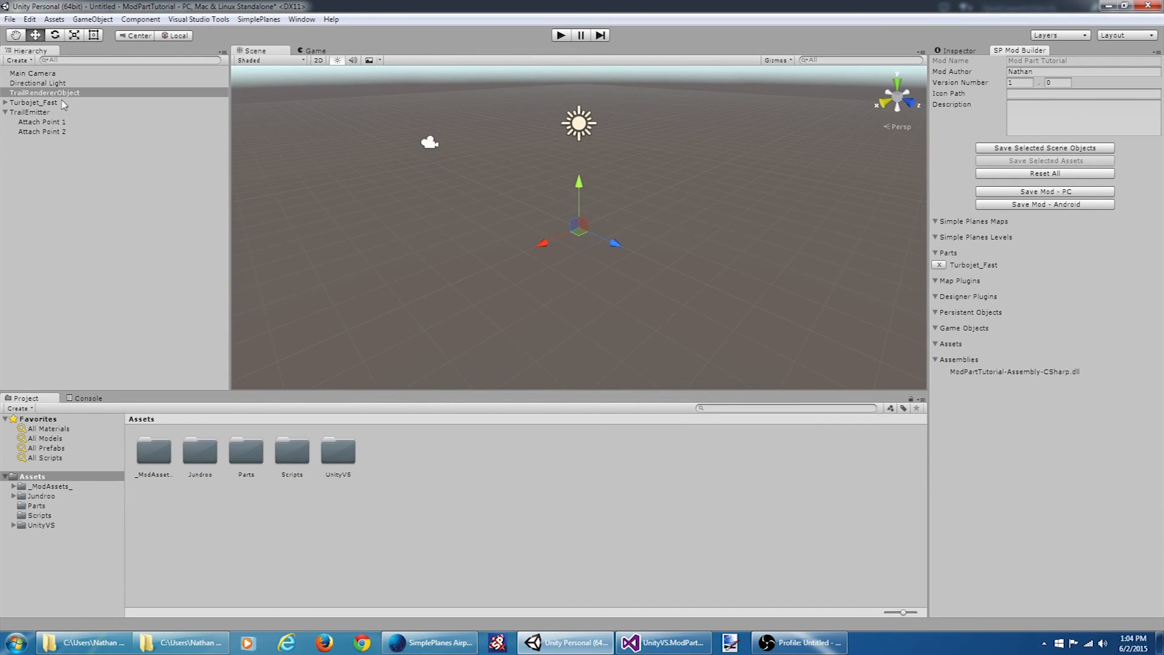
pyautogui.click(31, 112)
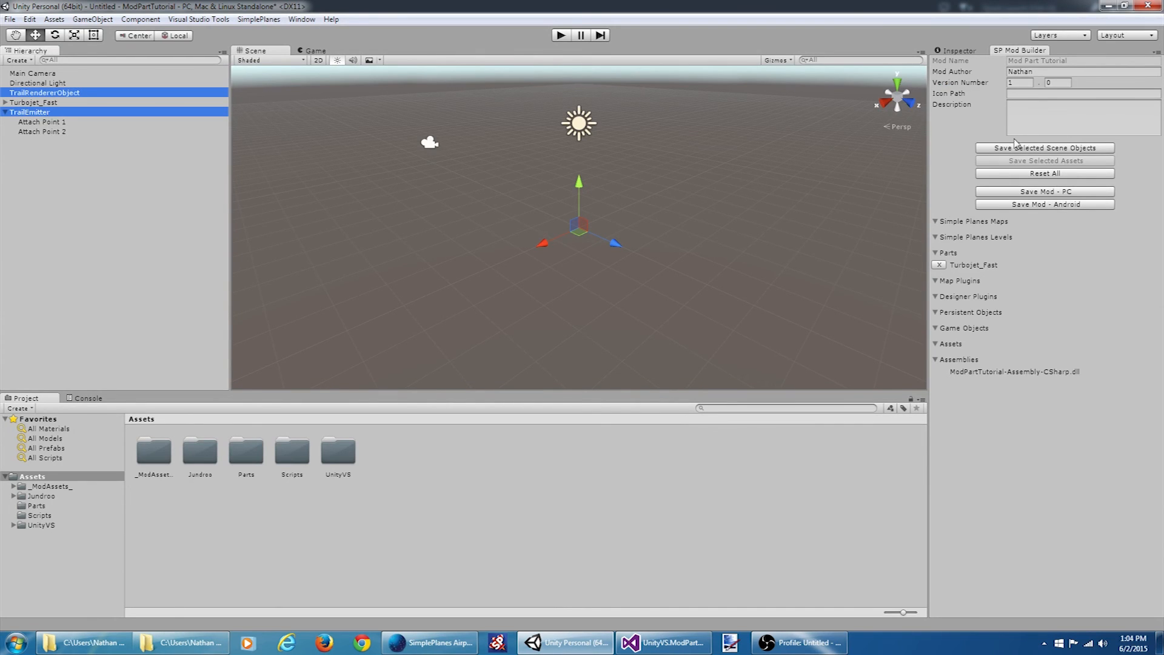
pyautogui.click(1044, 146)
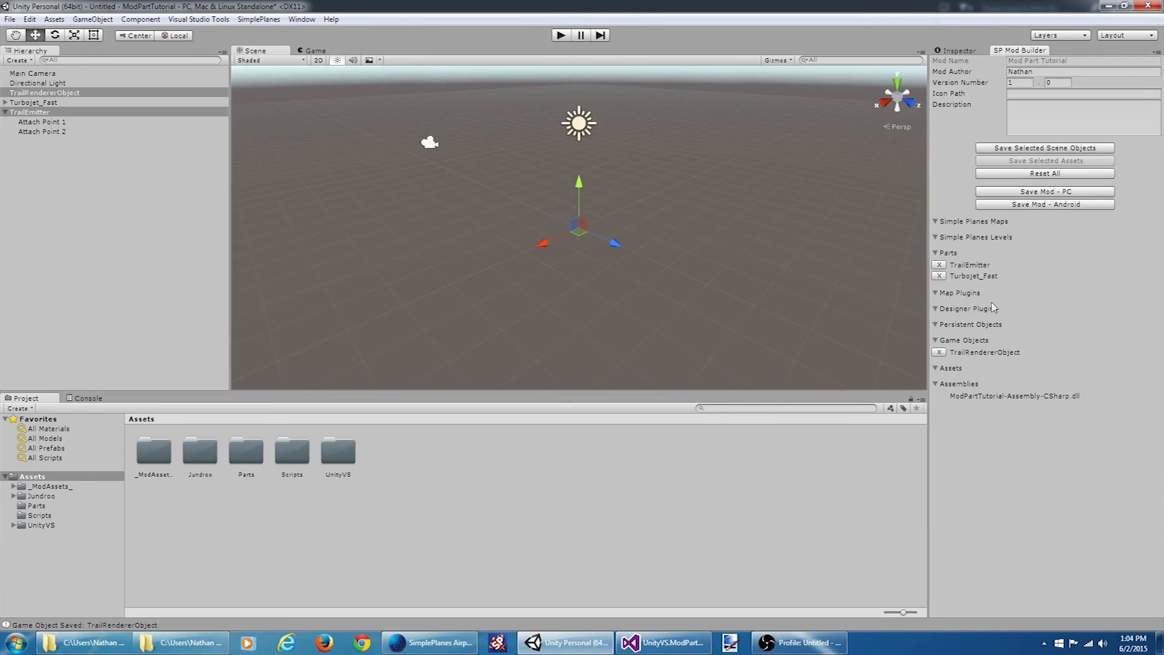
pyautogui.moveTo(1019, 283)
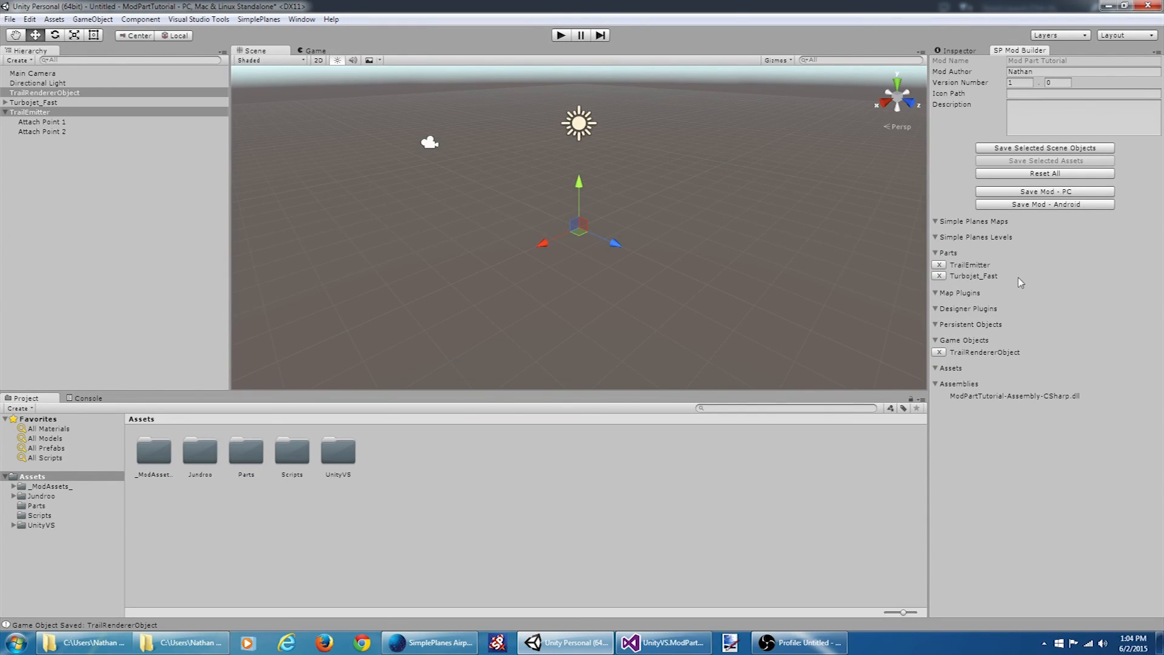
pyautogui.moveTo(1019, 359)
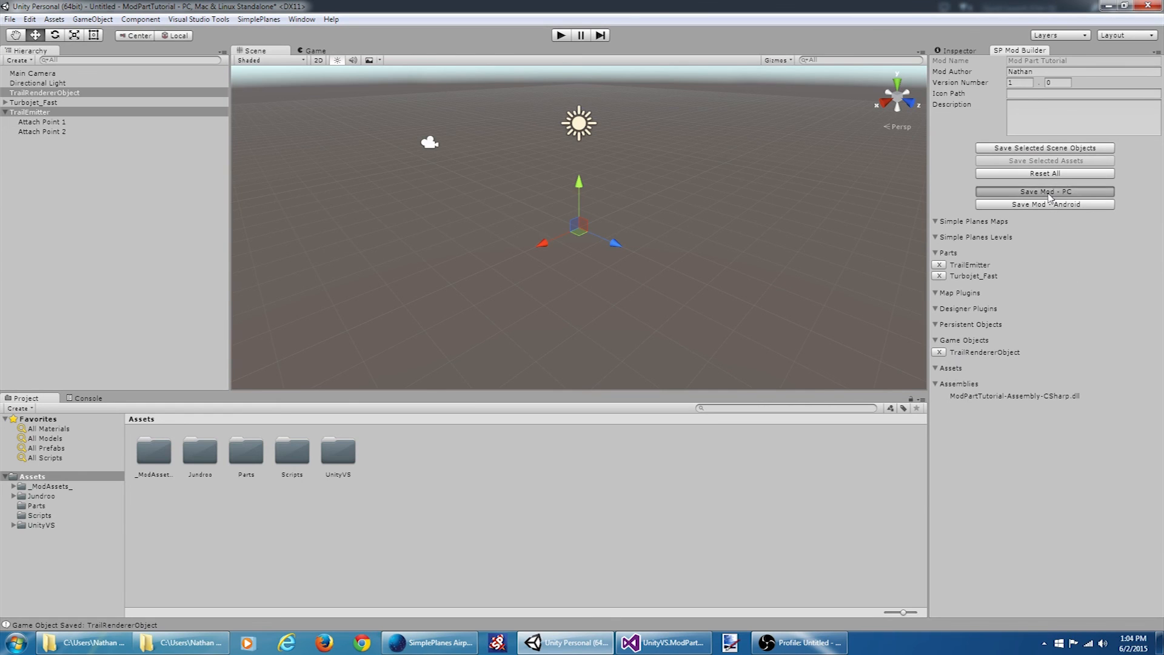
# Save the PC mod, replacing the existing Mod Part Tutorial.mod file.
pyautogui.click(1043, 190)
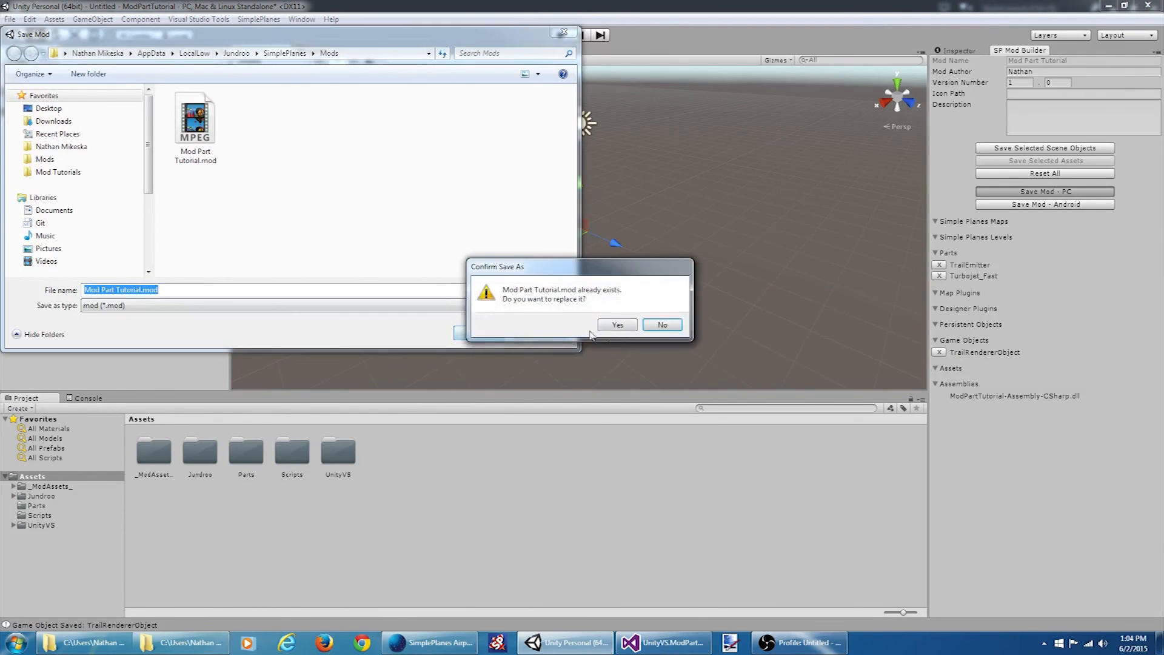
pyautogui.click(617, 325)
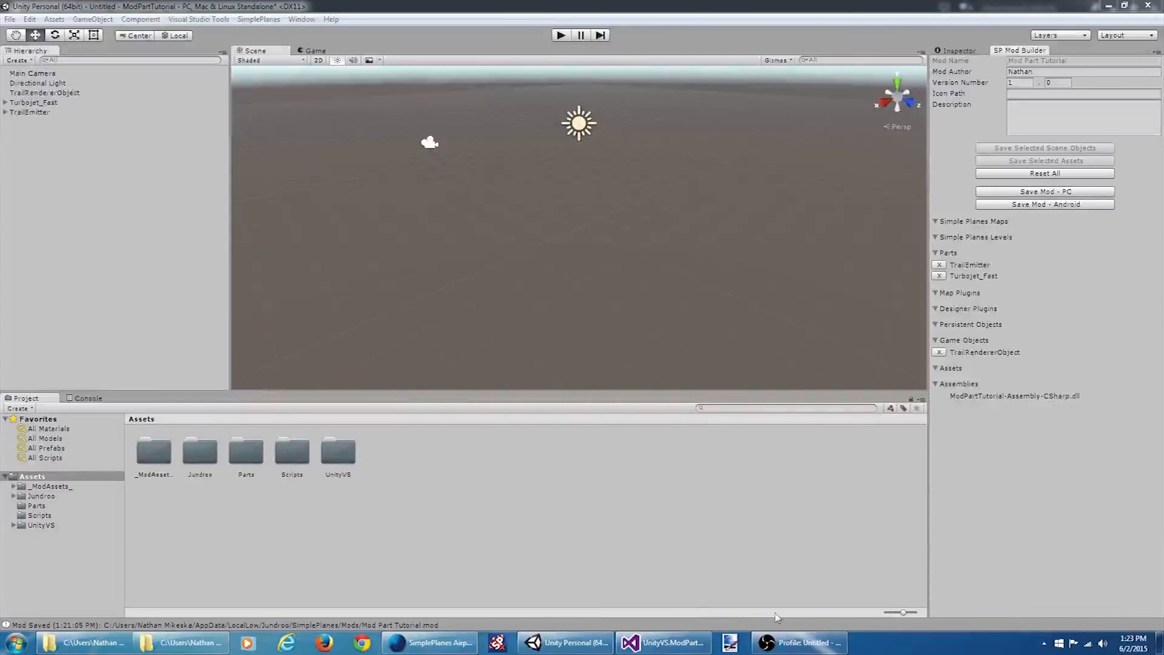
# Enable the Mod Part Tutorial mod and launch a sandbox plane with a Trail Emitter leaving red trails.
pyautogui.click(428, 643)
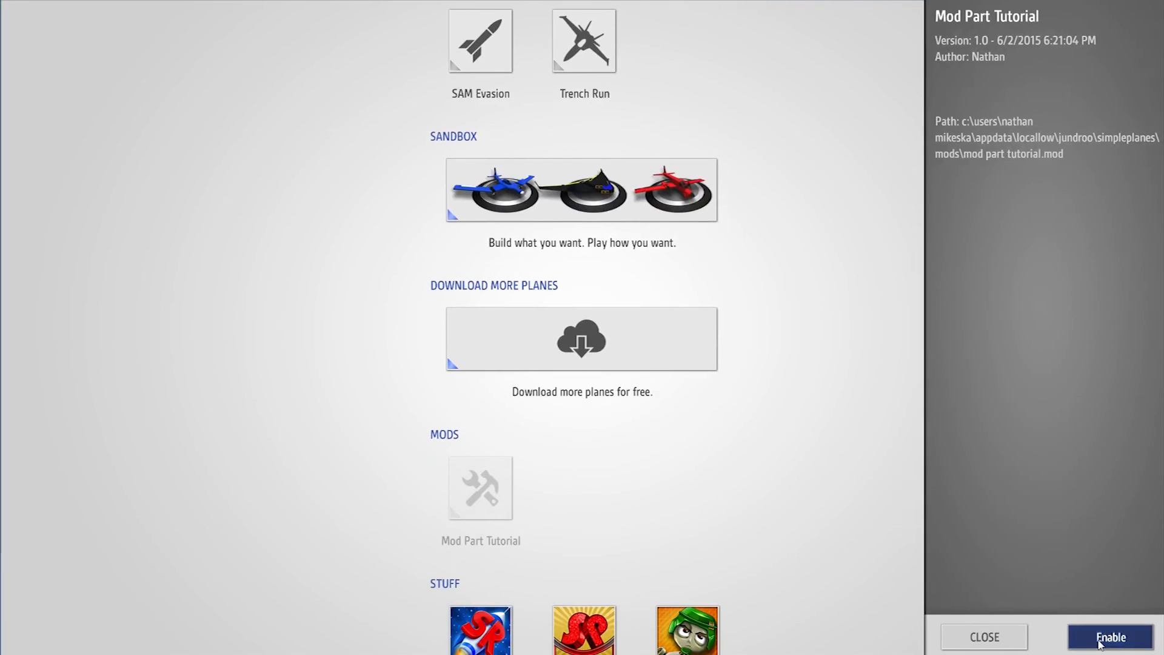
pyautogui.click(580, 189)
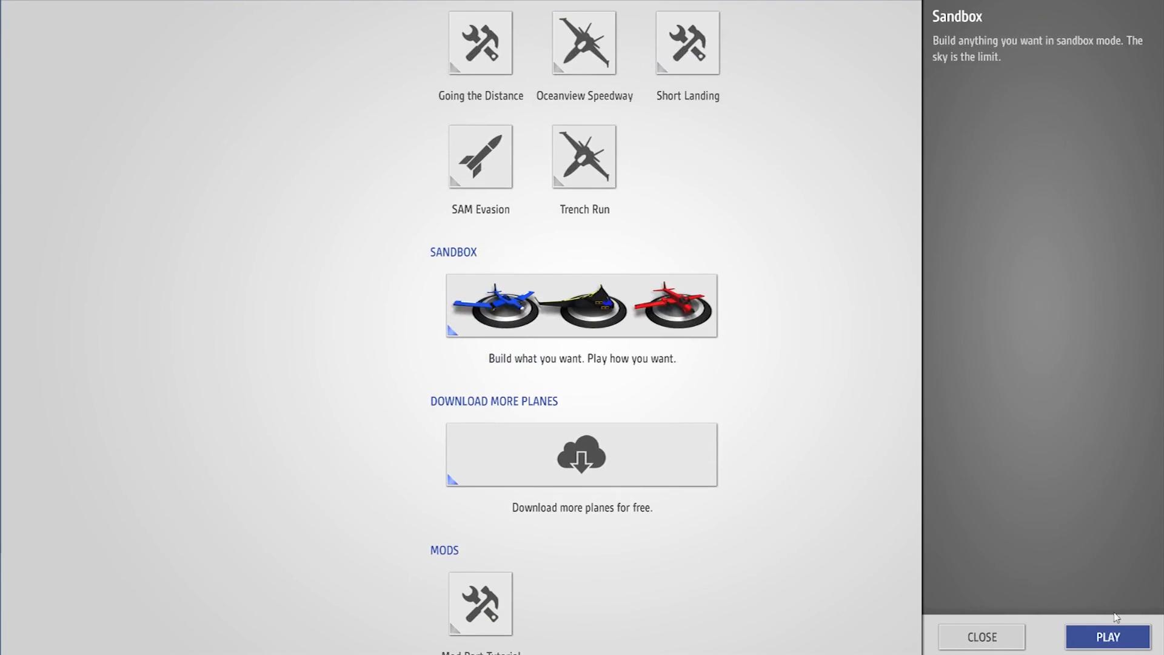
pyautogui.click(1107, 636)
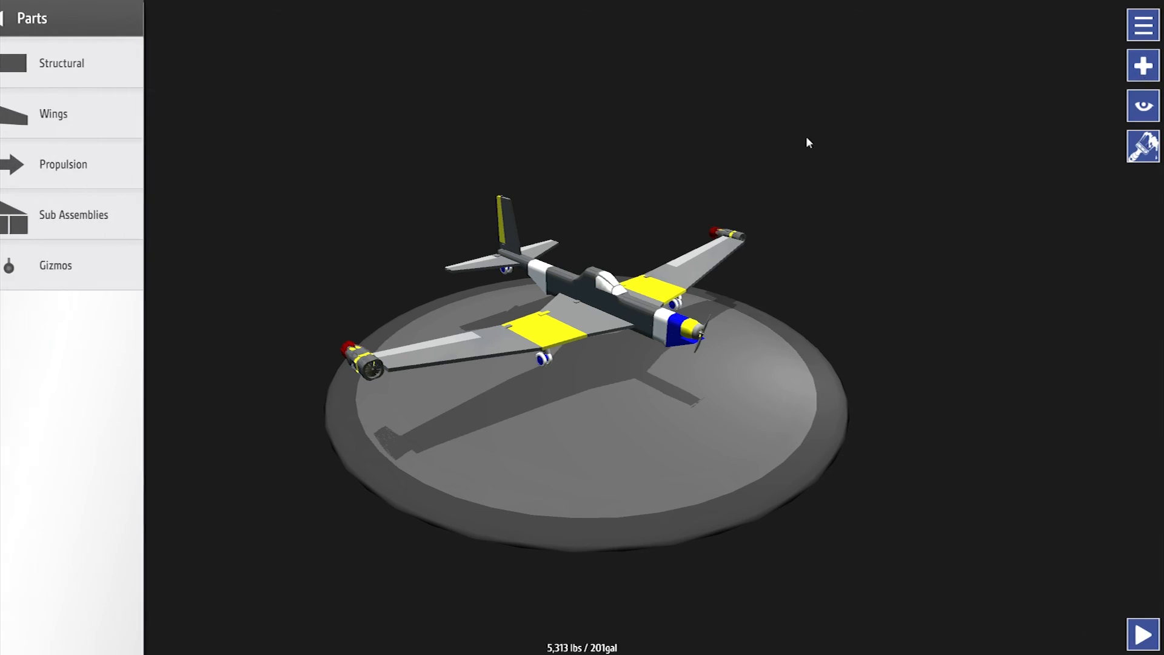
pyautogui.click(54, 266)
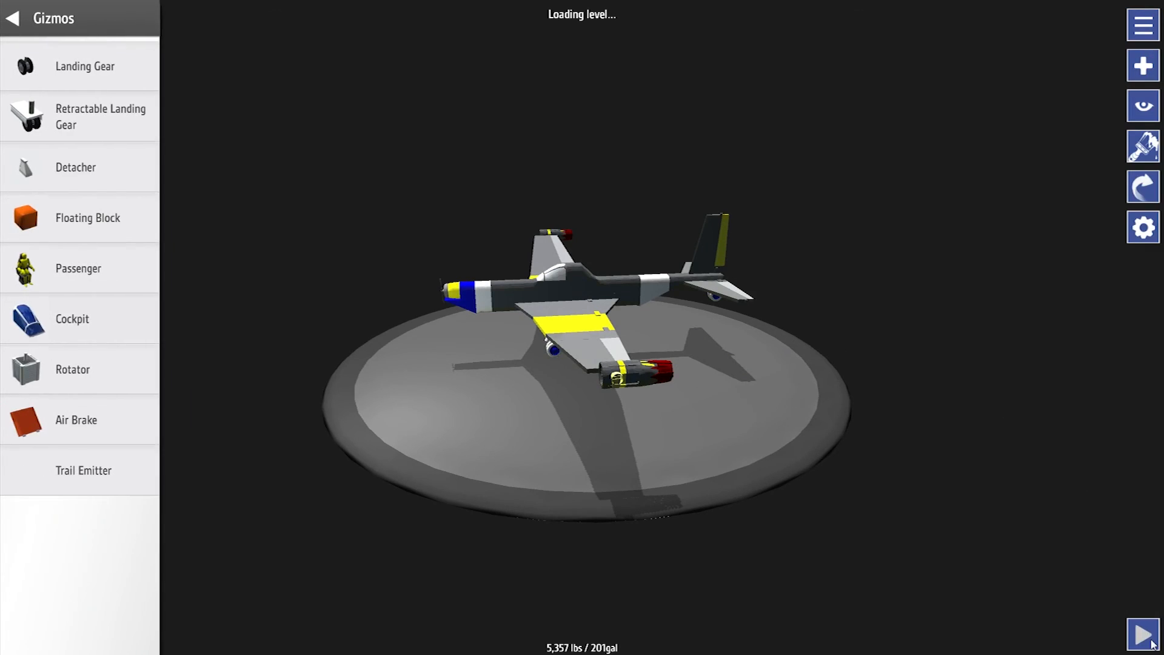
pyautogui.click(1144, 634)
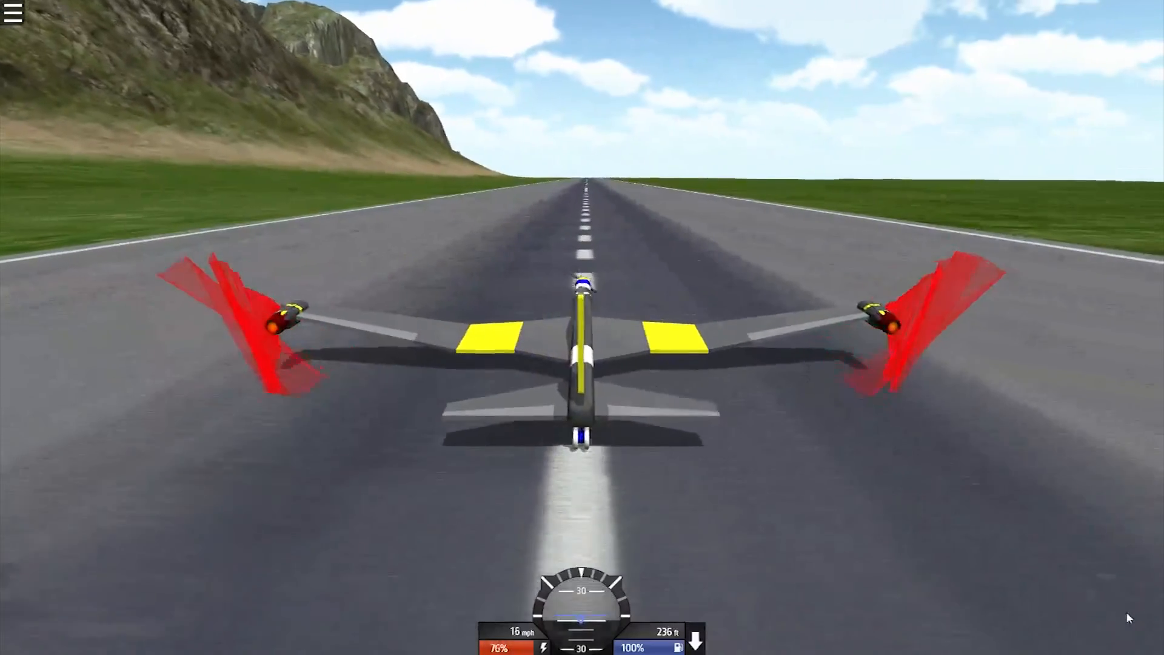